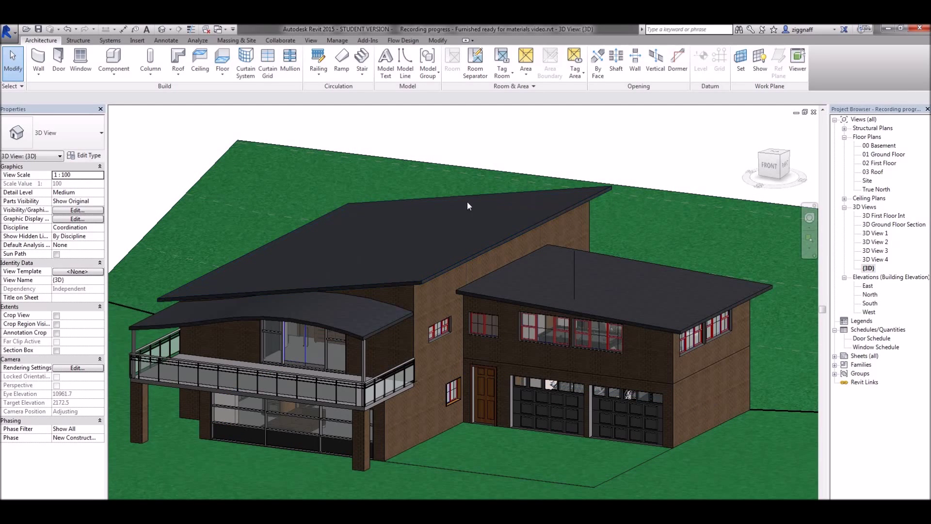
pyautogui.moveTo(535, 297)
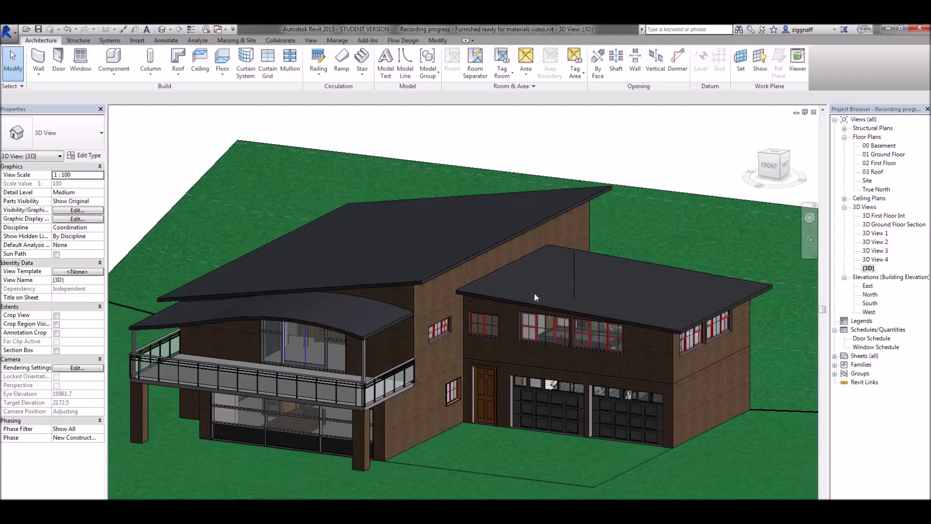
pyautogui.moveTo(196, 321)
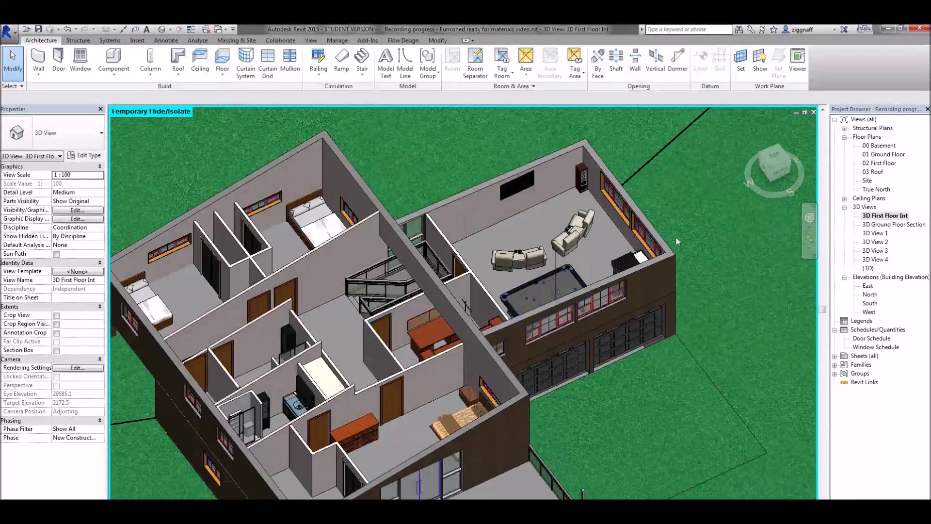
# Select the curved wall behind the deck in the 3D view and bring up its type properties
pyautogui.doubleClick(895, 224)
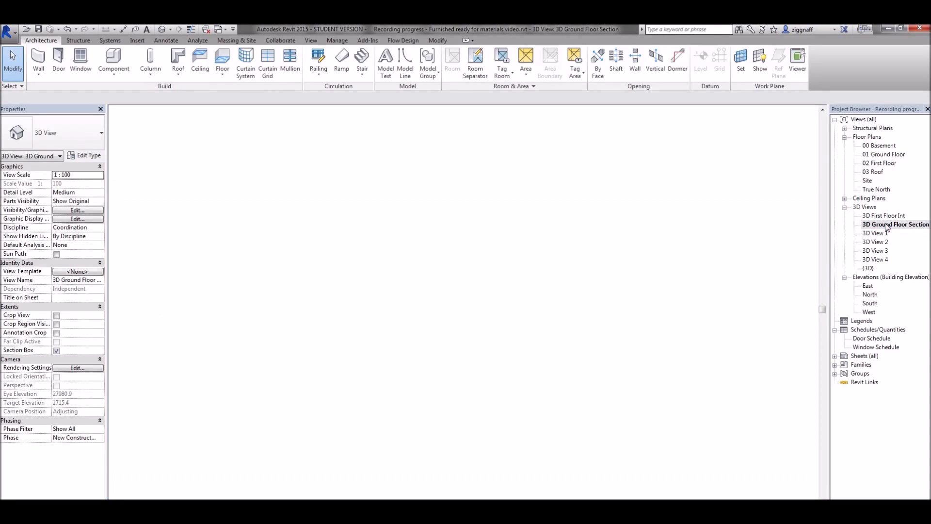
pyautogui.doubleClick(895, 225)
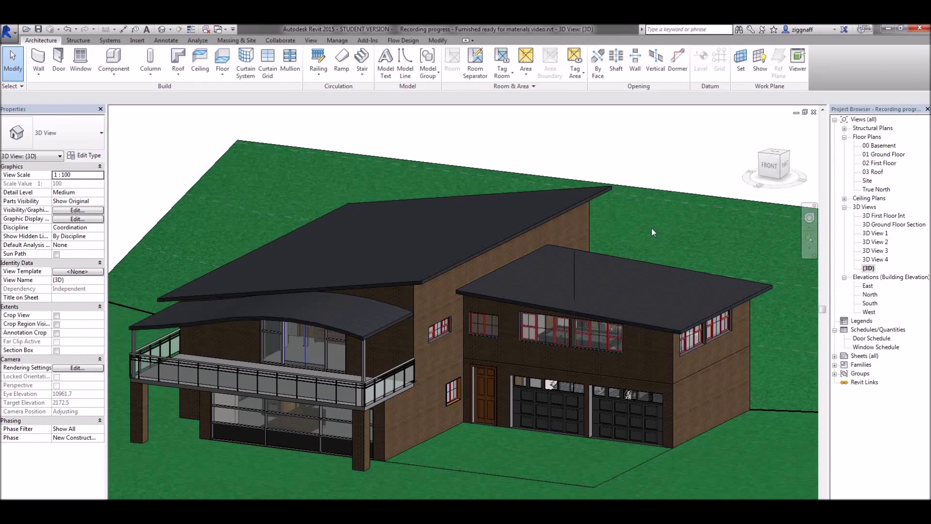
pyautogui.moveTo(652, 232); pyautogui.dragTo(565, 285)
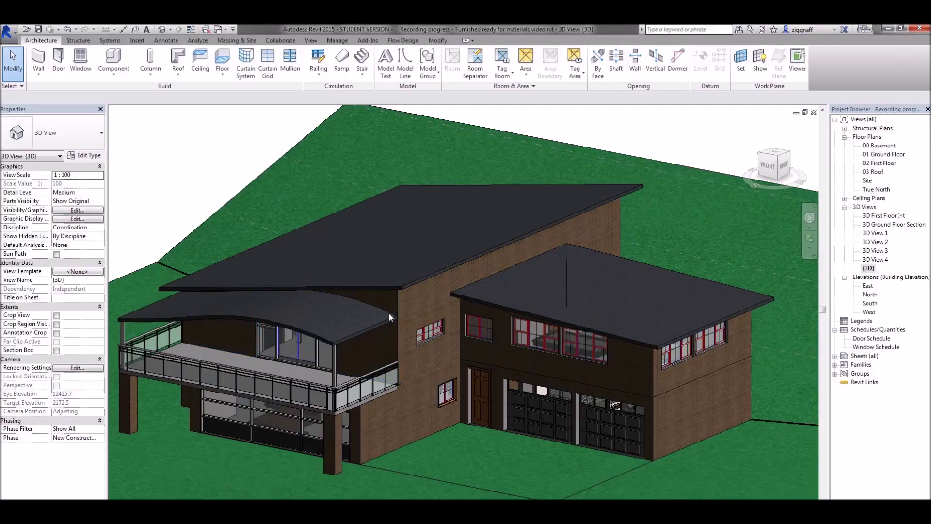
pyautogui.click(310, 40)
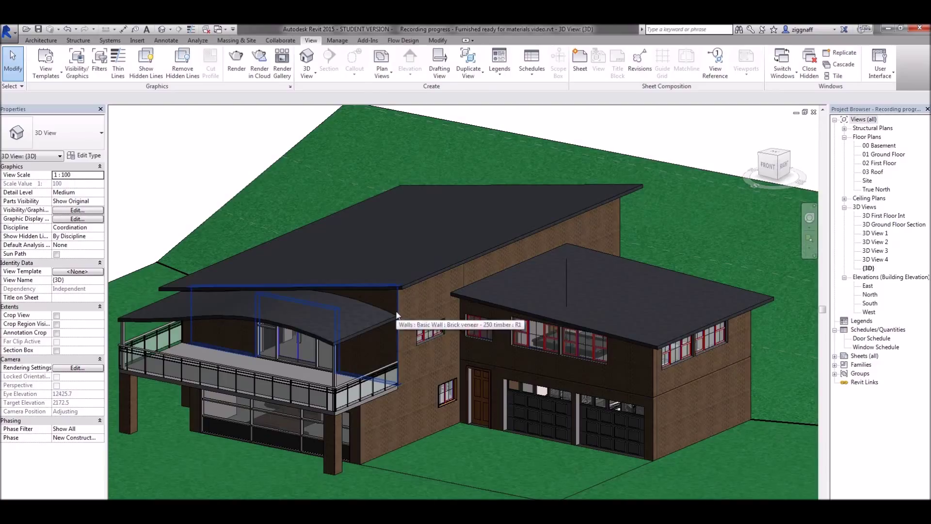
pyautogui.click(398, 315)
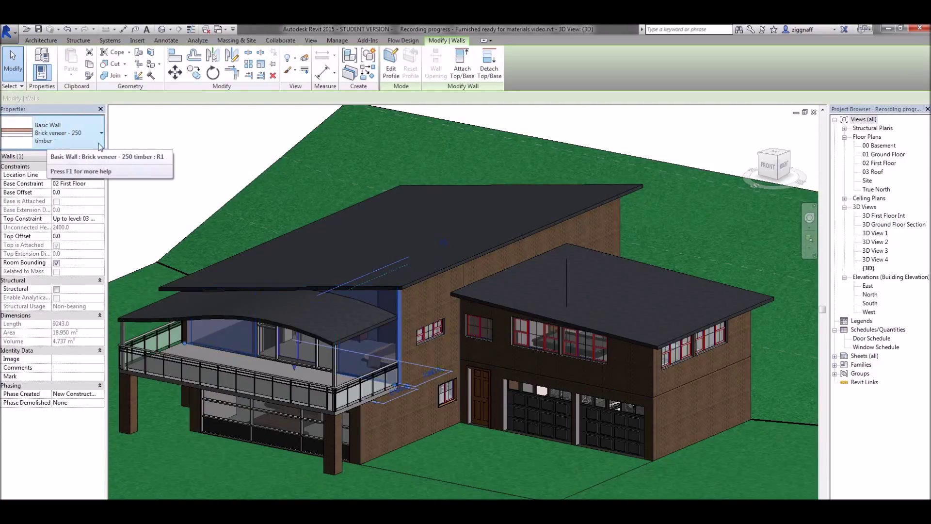
pyautogui.click(88, 156)
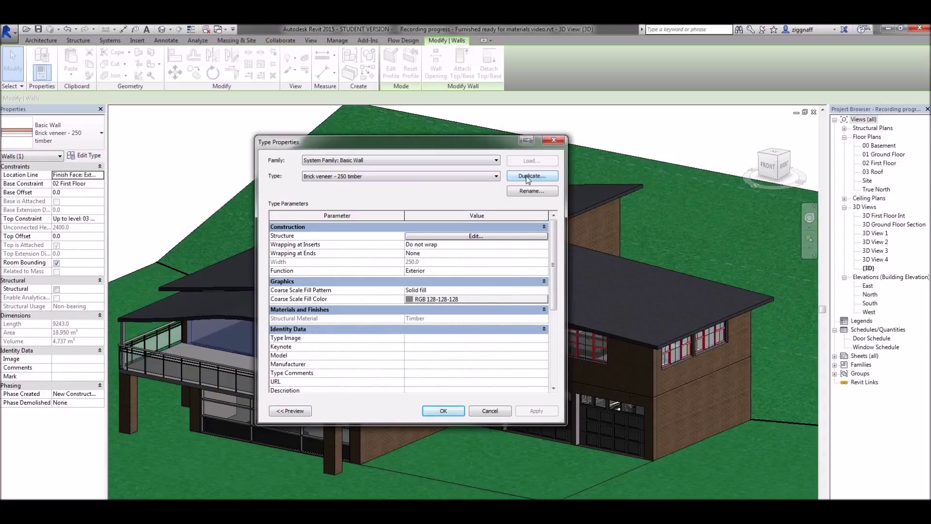
# Duplicate the wall type as 'Brick veneer - 250 timber - Custom Mat 1'
pyautogui.click(531, 175)
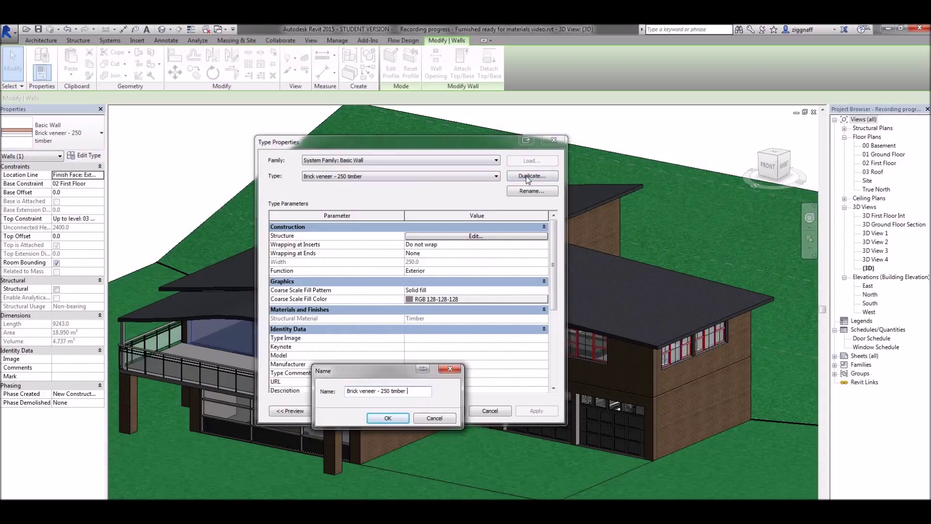
pyautogui.write('- Custom Ma')
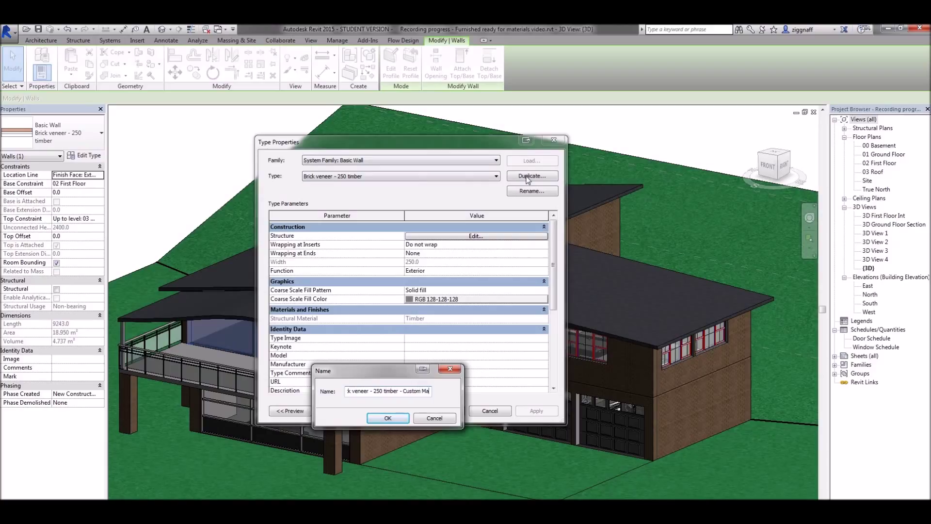
pyautogui.write('1')
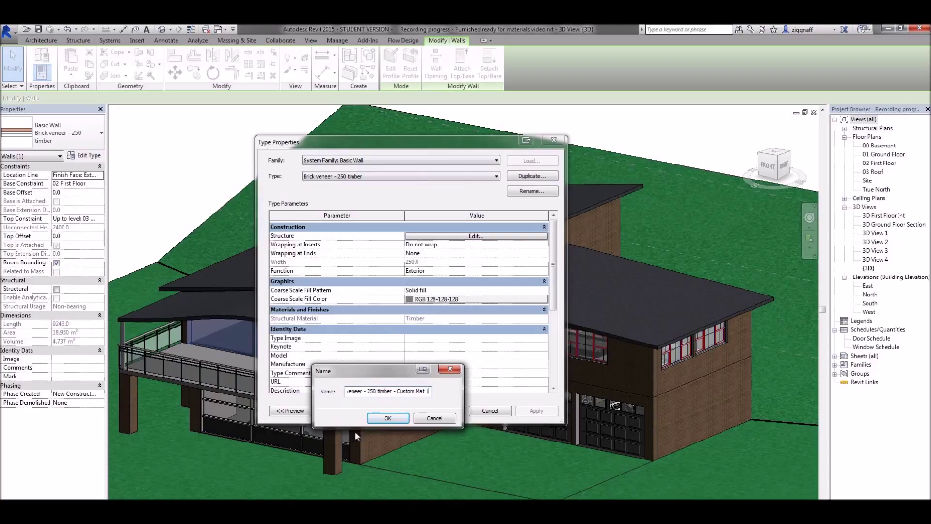
pyautogui.click(388, 418)
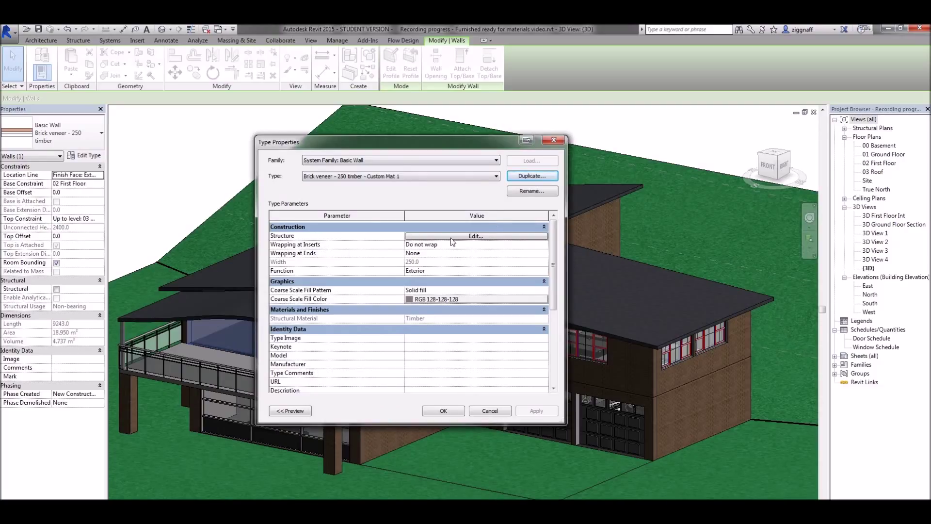
# Show the wall type's layer structure and pick the Finish 1 layer's Masonry - Brick - Brown material
pyautogui.click(475, 236)
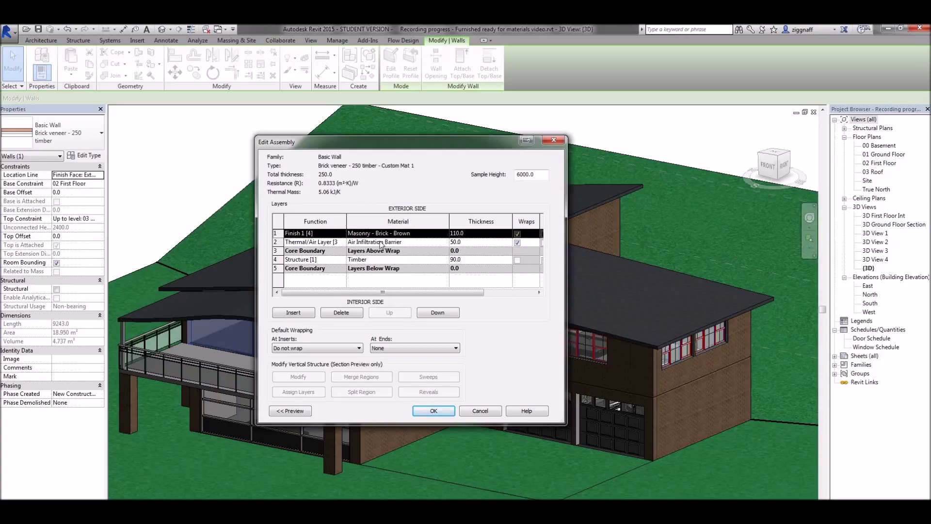
pyautogui.moveTo(367, 264)
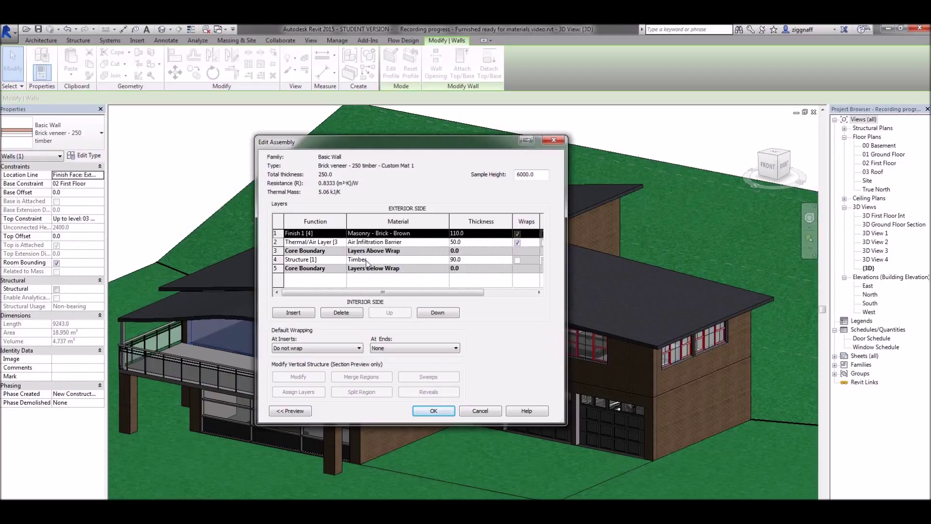
pyautogui.moveTo(365, 263)
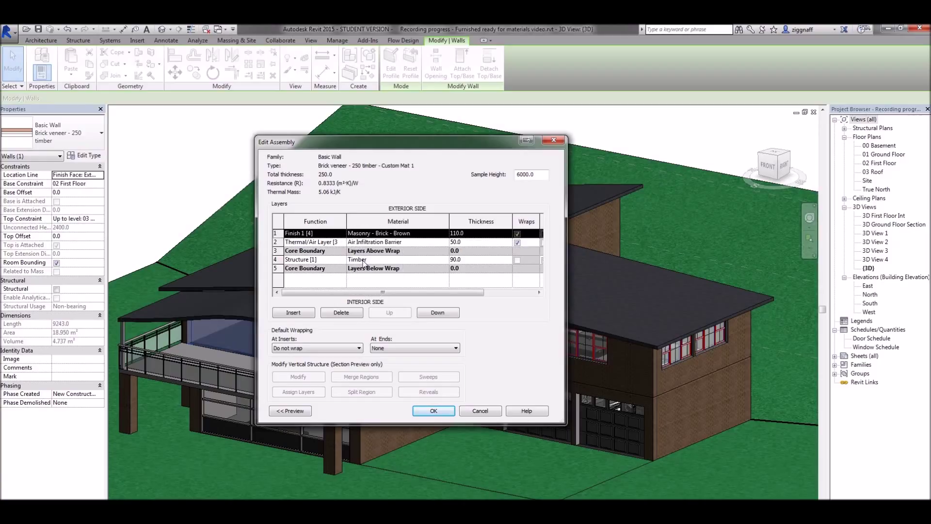
pyautogui.click(397, 232)
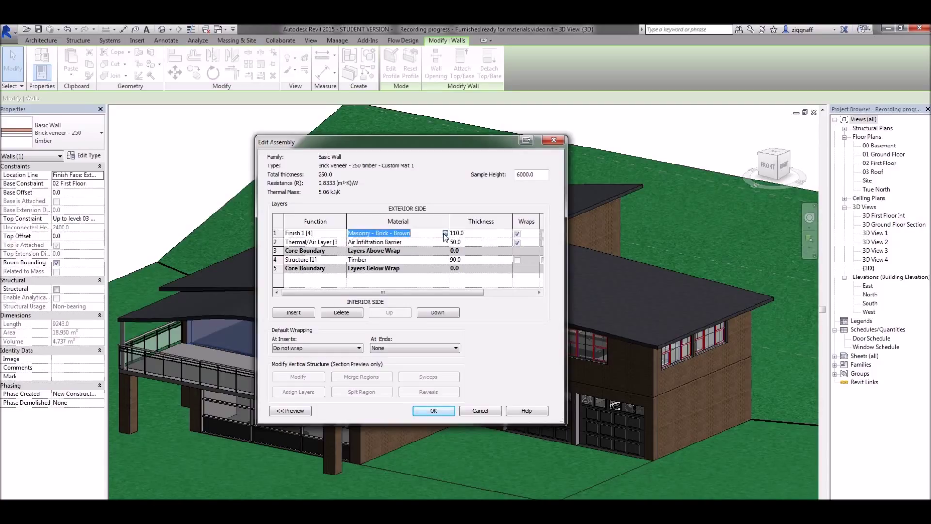
# Create a new blank material from the Material Browser and show its appearance settings
pyautogui.click(446, 233)
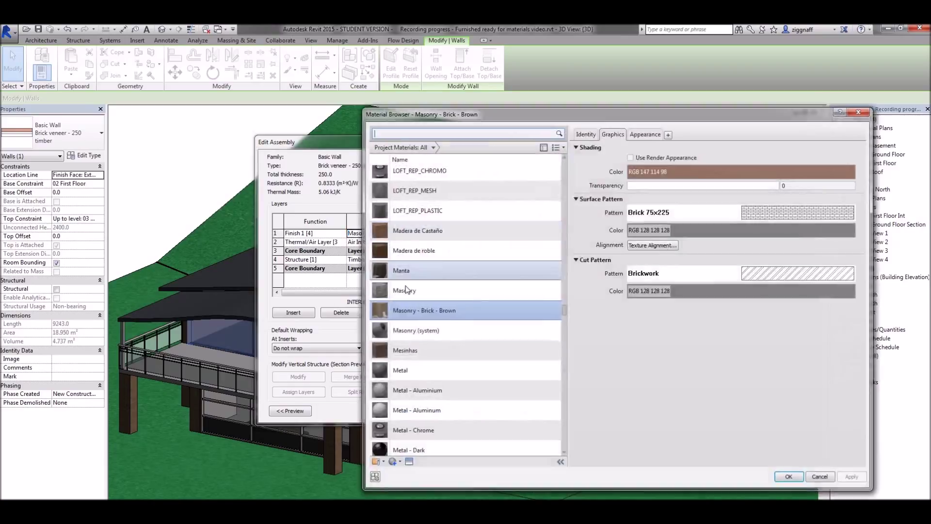
pyautogui.click(394, 462)
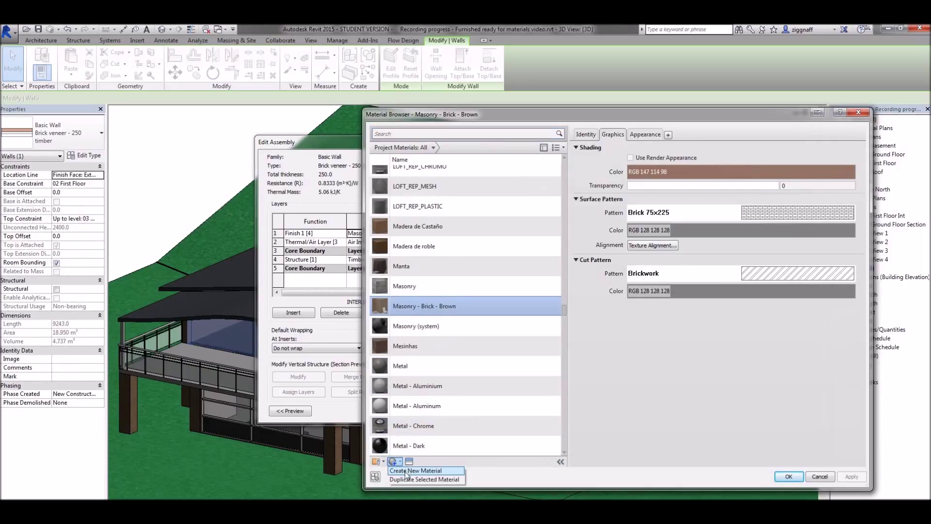
pyautogui.click(416, 470)
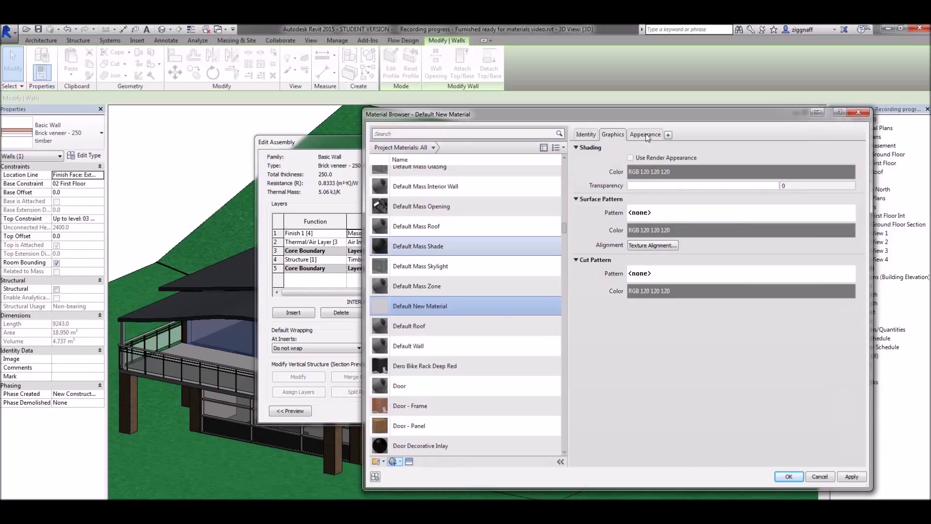
pyautogui.click(645, 134)
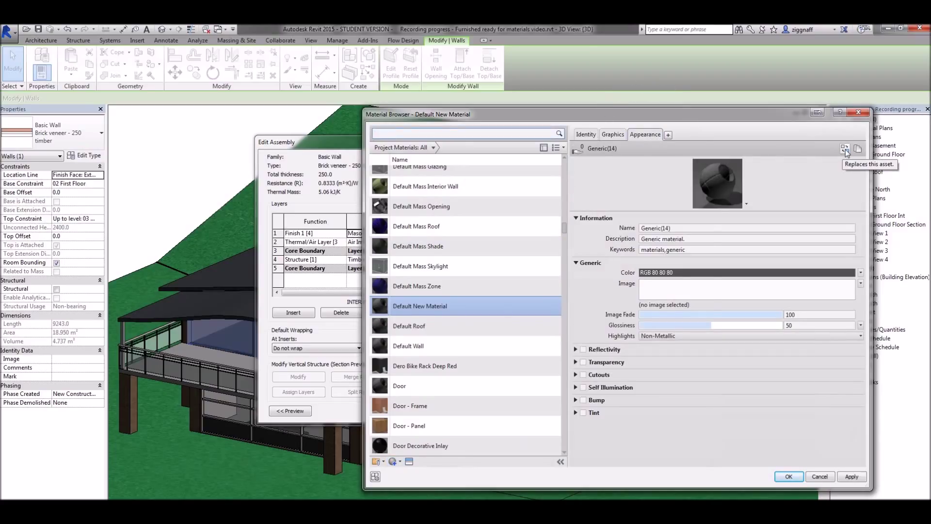
# Start replacing the appearance asset and browse the Wall Paint / Matte category
pyautogui.click(845, 149)
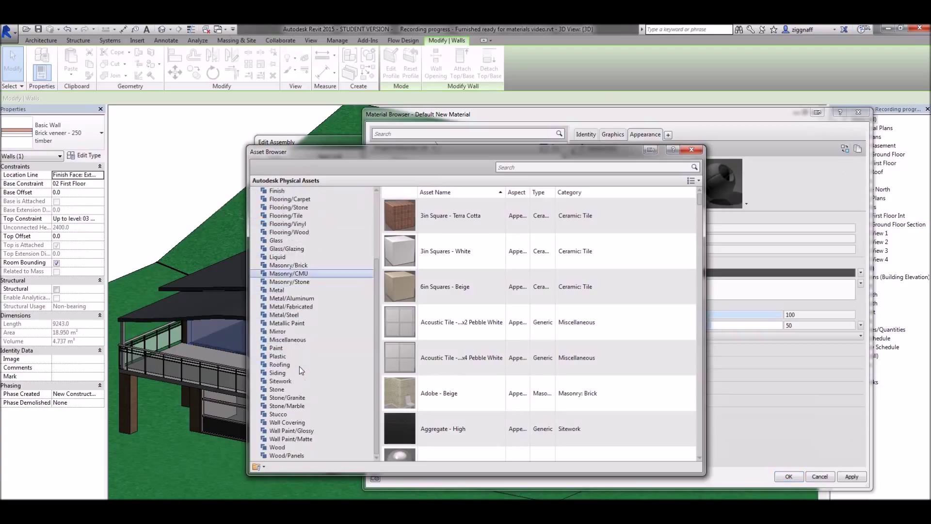
pyautogui.click(290, 438)
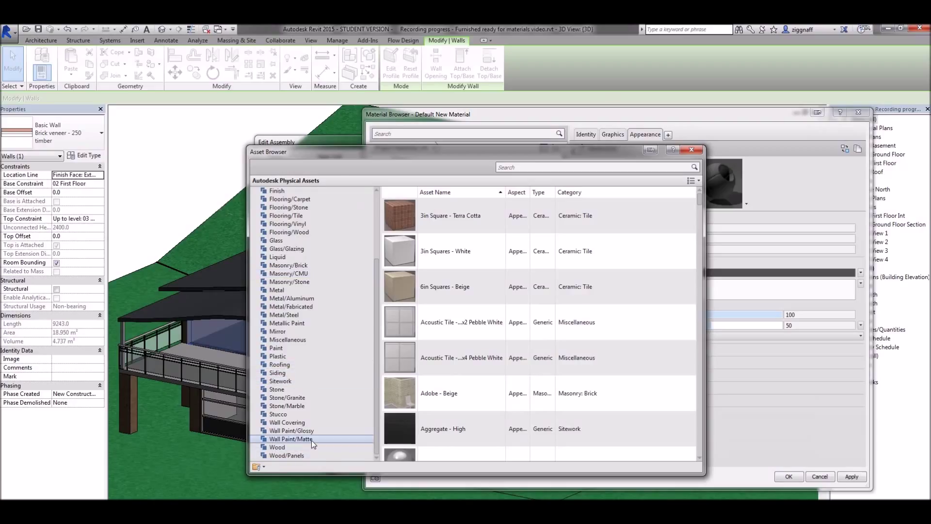
pyautogui.click(291, 438)
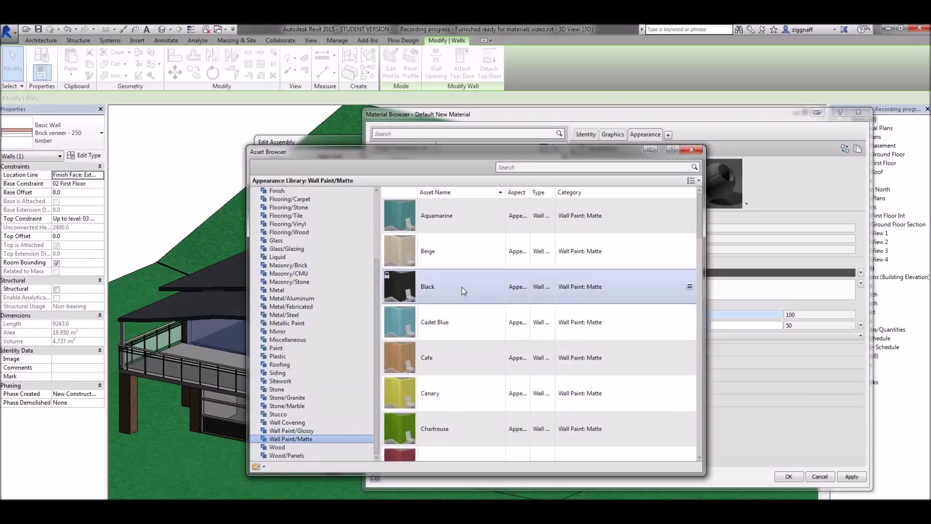
pyautogui.scroll(-3)
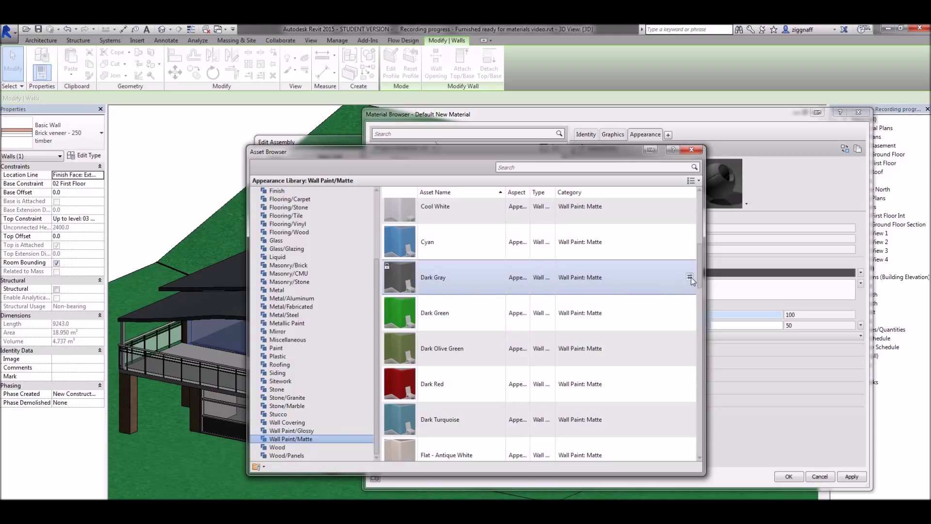
# Use the Dark Gray matte paint appearance and make shading follow the render appearance
pyautogui.click(690, 277)
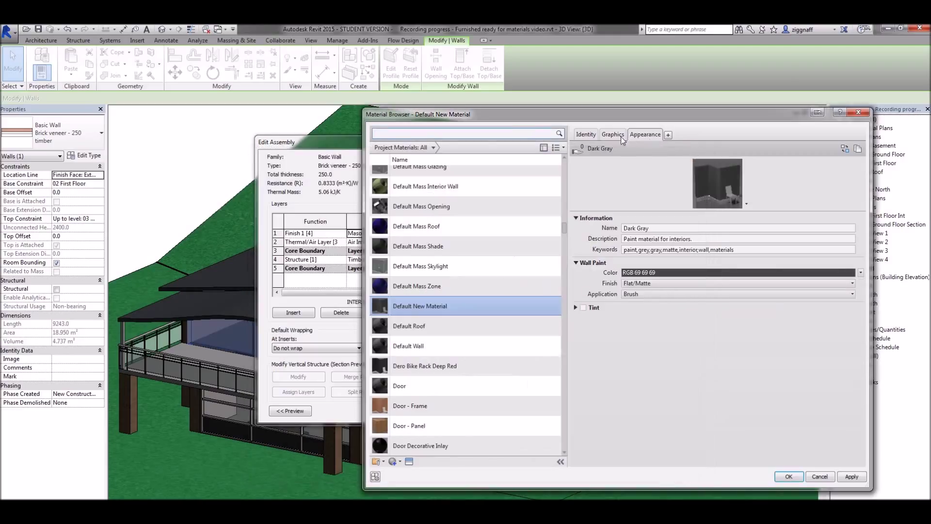
pyautogui.click(612, 134)
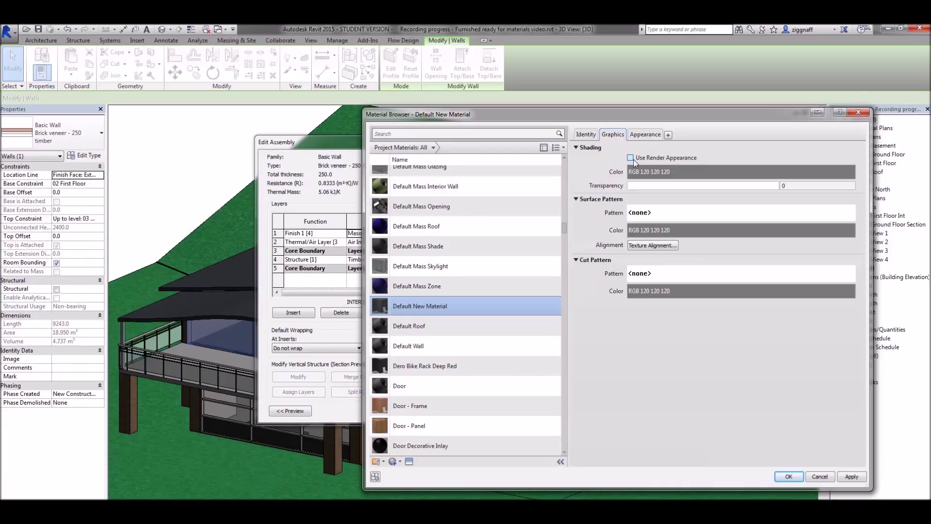
pyautogui.click(631, 158)
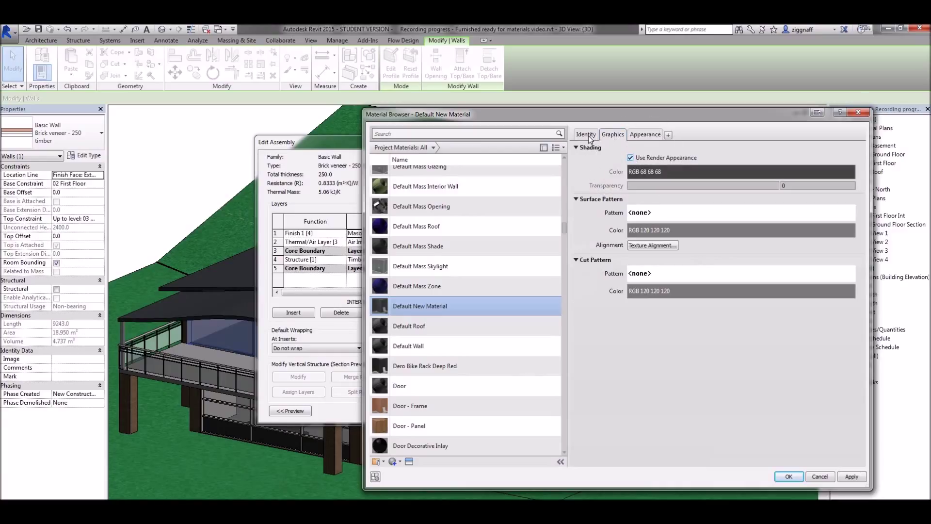
# Name the material 'Wall Paint', confirm the layer structure and finish the wall type edit
pyautogui.click(584, 134)
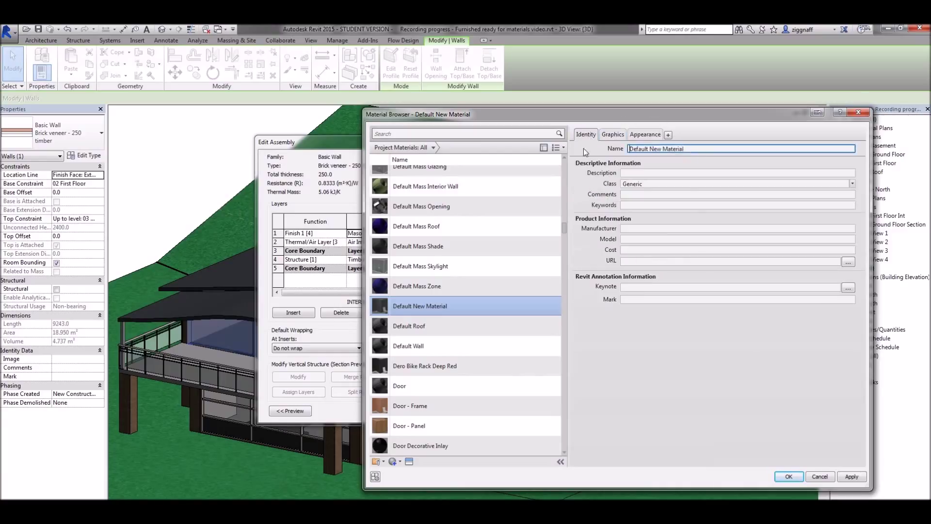
pyautogui.write('W')
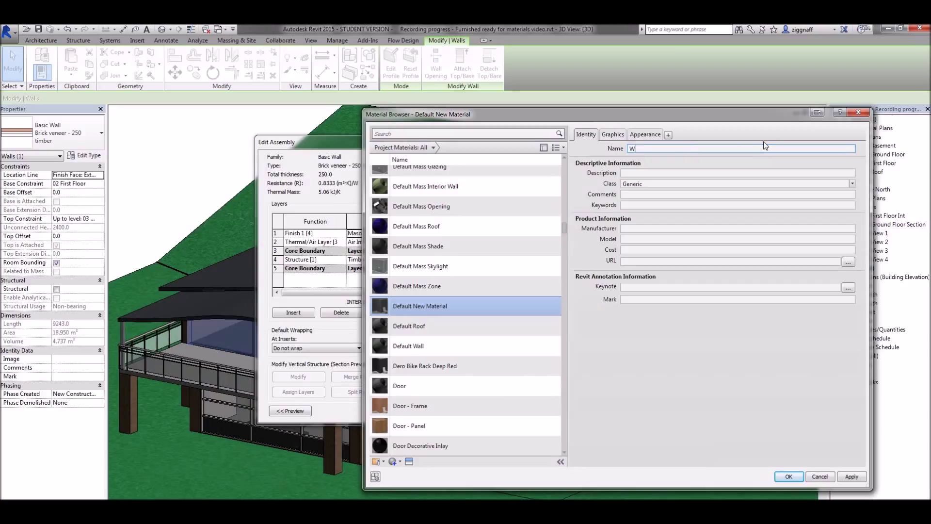
pyautogui.write('all Paint')
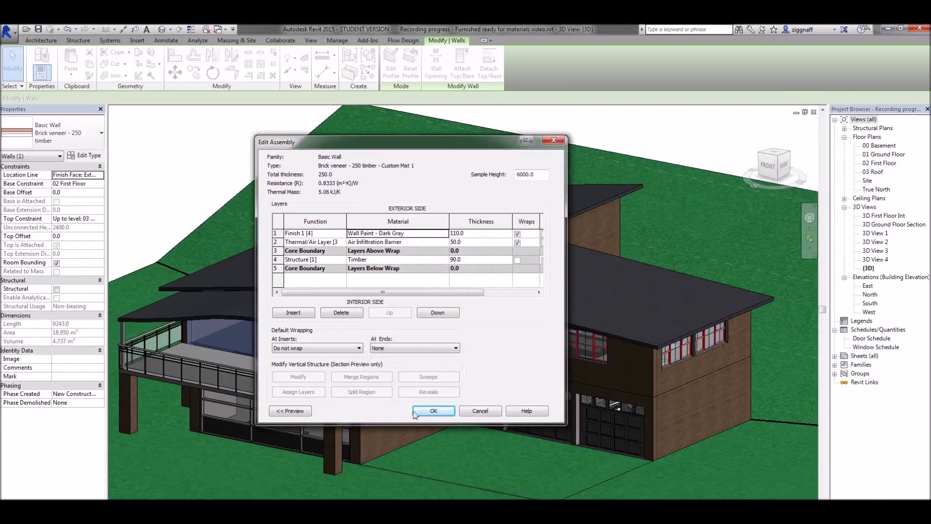
pyautogui.click(433, 411)
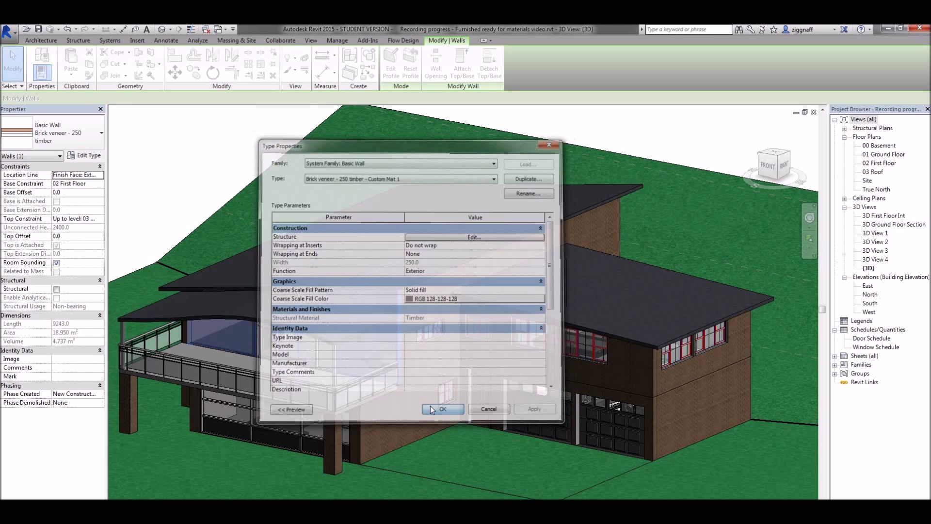
pyautogui.click(443, 409)
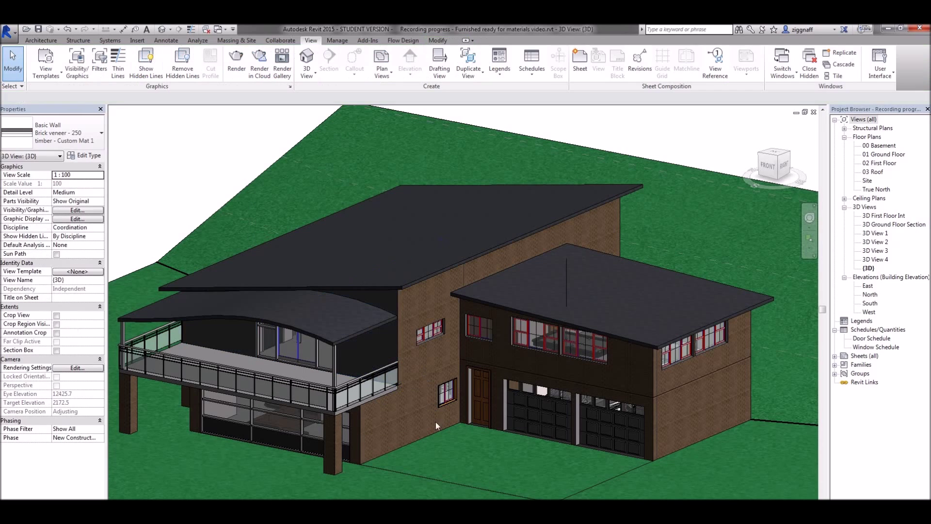
# Select all instances of the brick veneer wall in the entire project and change them to Custom Mat 1
pyautogui.click(416, 332)
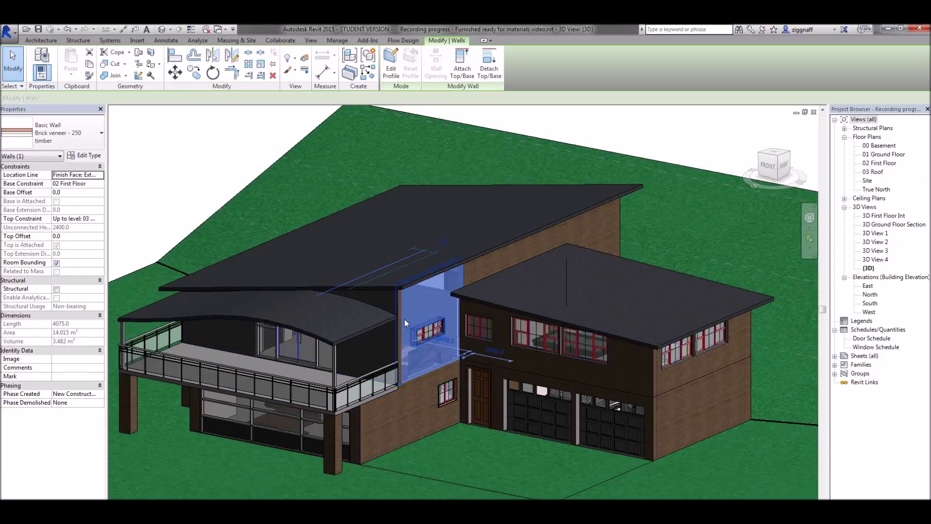
pyautogui.moveTo(405, 323)
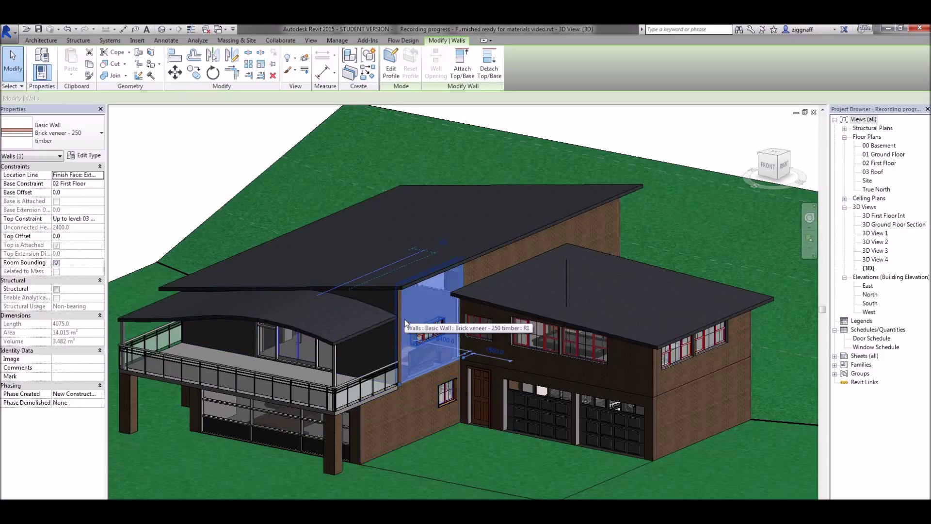
pyautogui.rightClick(406, 324)
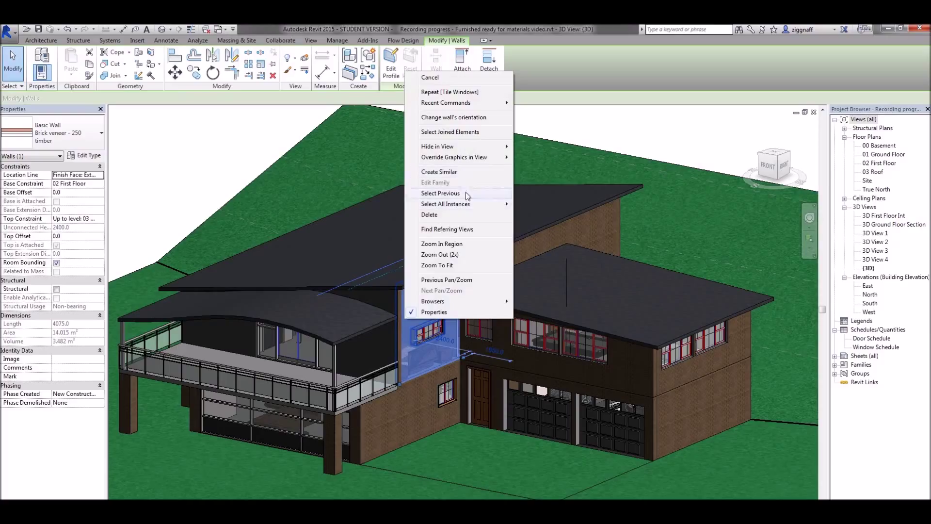
pyautogui.moveTo(446, 203)
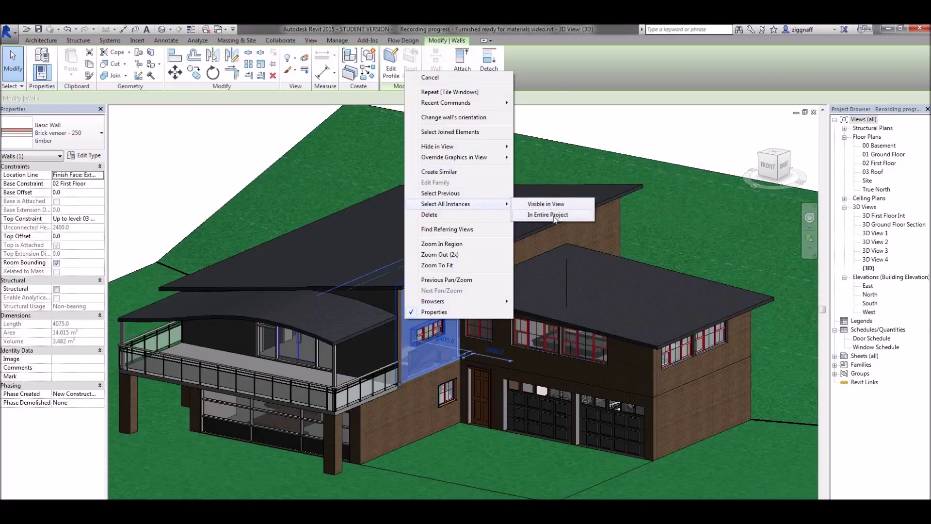
pyautogui.click(547, 215)
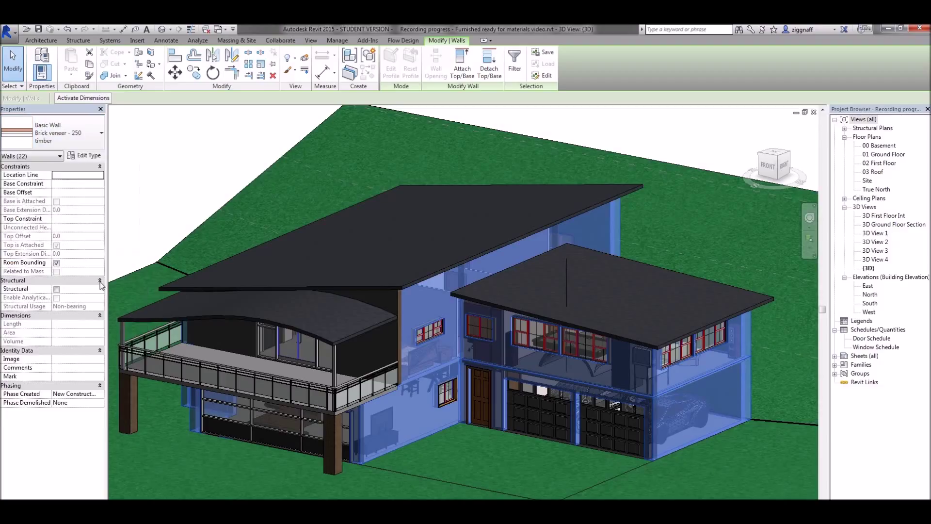
pyautogui.moveTo(310, 241)
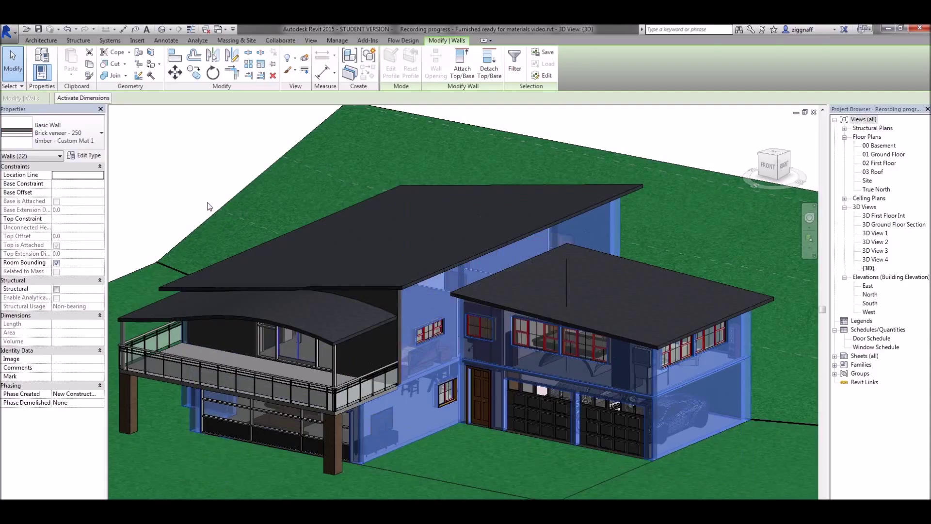
pyautogui.click(416, 316)
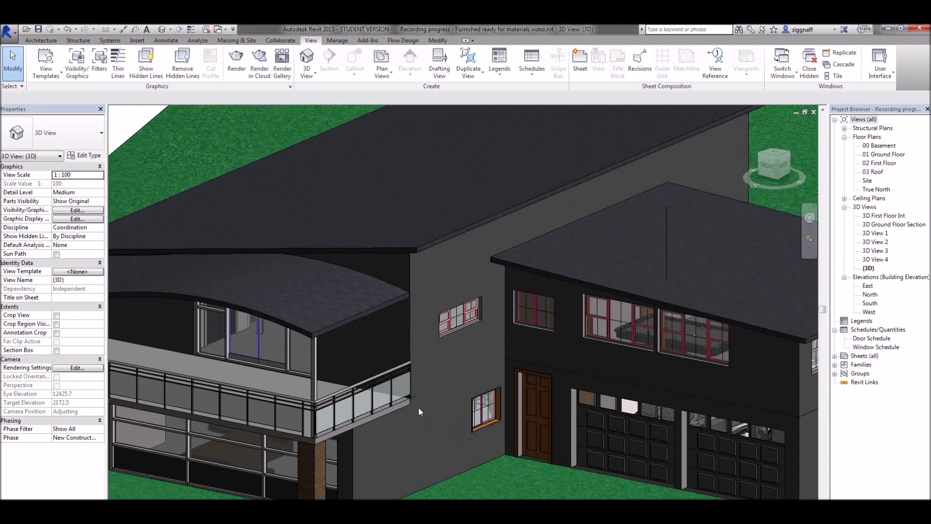
# Select the upper window, review its type parameters, then open the Double Hung - 3L (AUS) family for editing
pyautogui.click(459, 321)
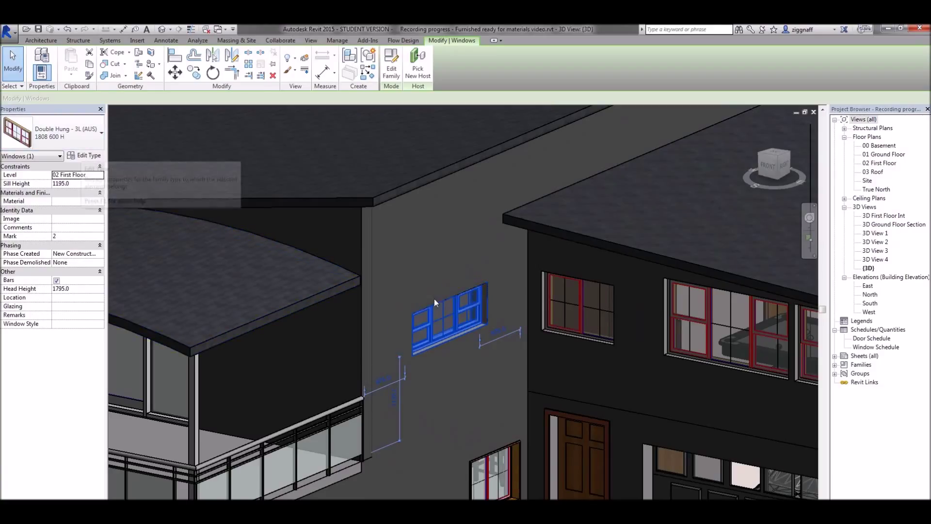
pyautogui.moveTo(89, 155)
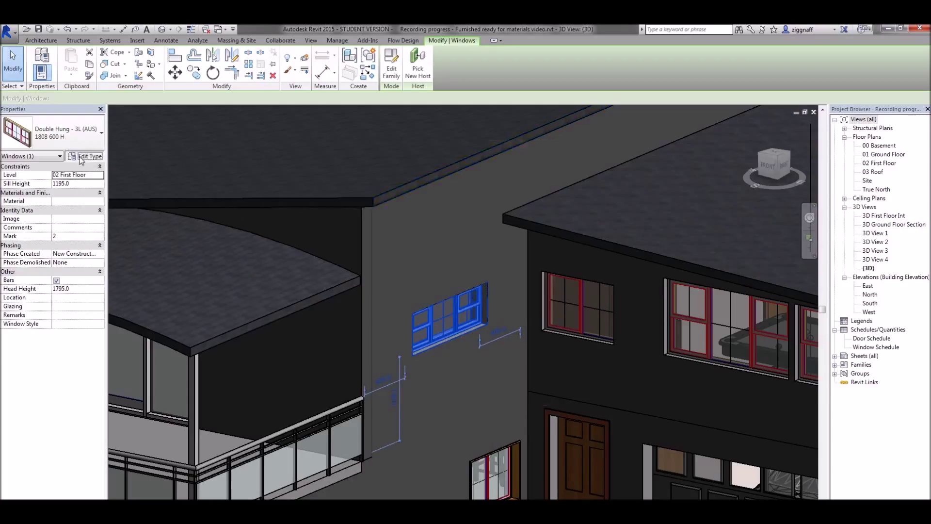
pyautogui.click(86, 155)
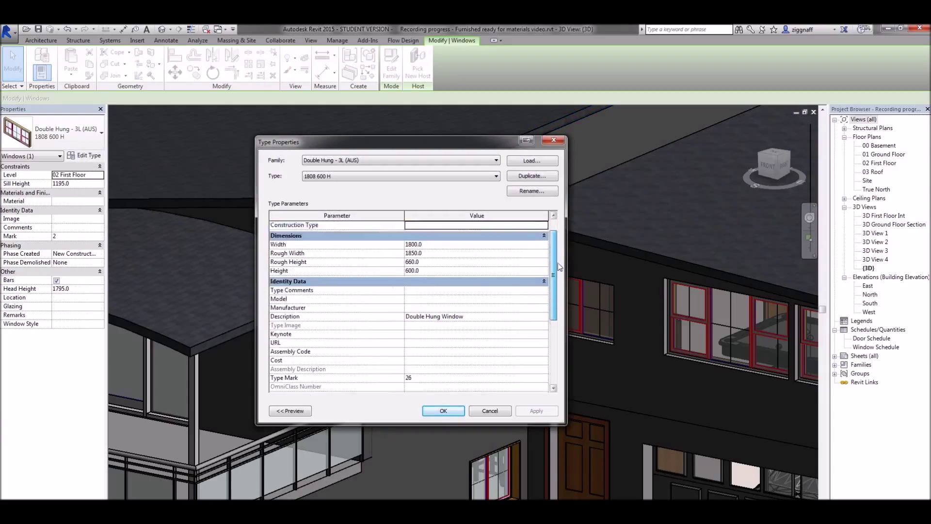
pyautogui.scroll(-3)
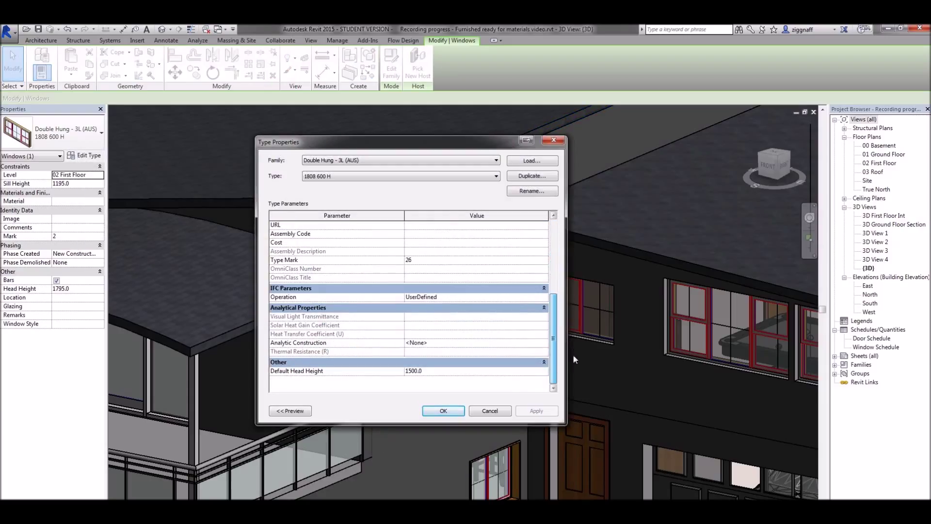
pyautogui.click(443, 410)
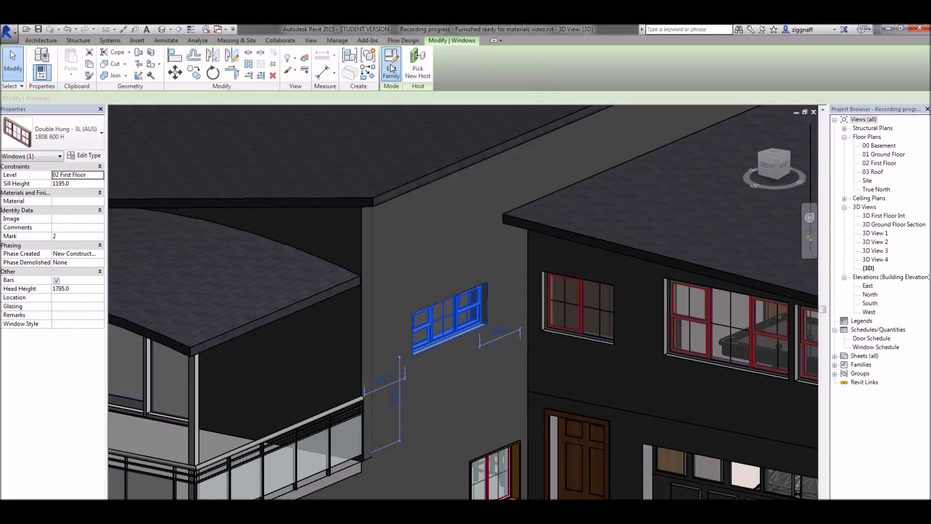
pyautogui.click(391, 64)
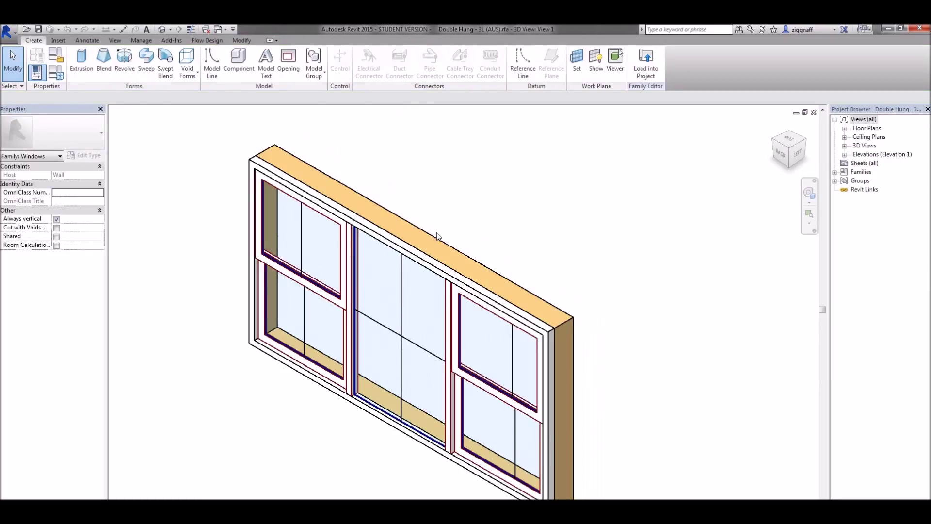
pyautogui.moveTo(435, 236)
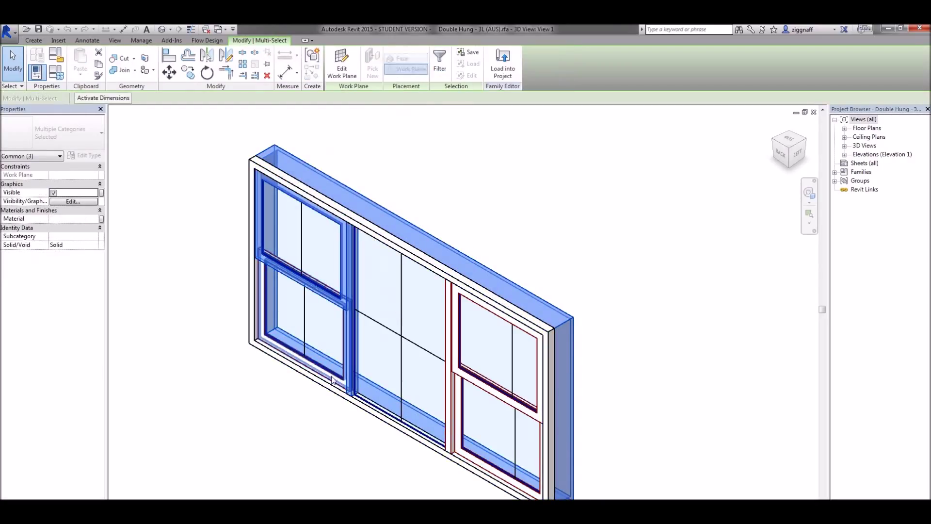
# Select all frame and sash solids of the window and start choosing their material
pyautogui.click(457, 408)
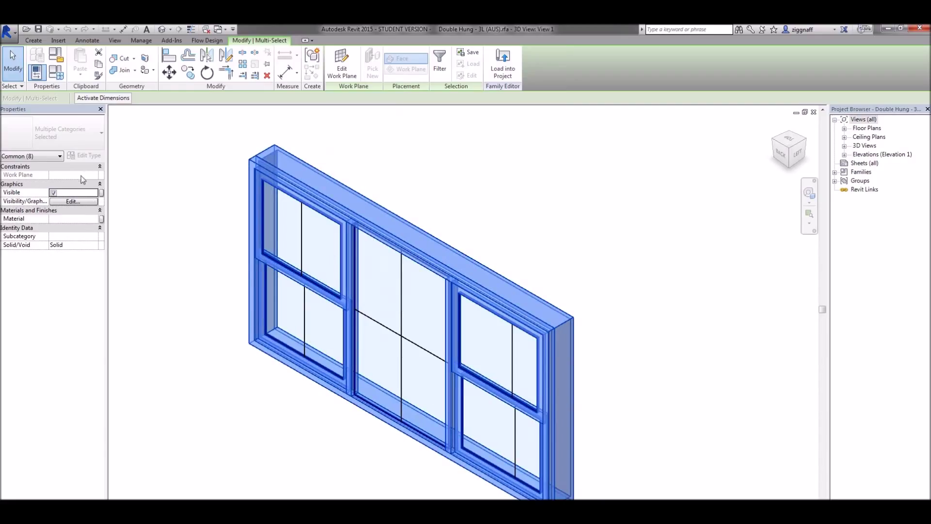
pyautogui.click(54, 218)
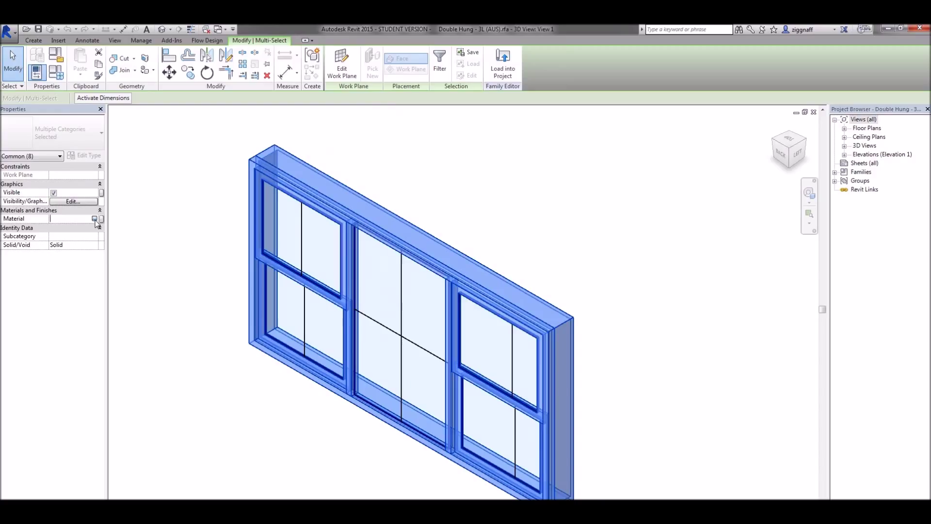
pyautogui.click(95, 218)
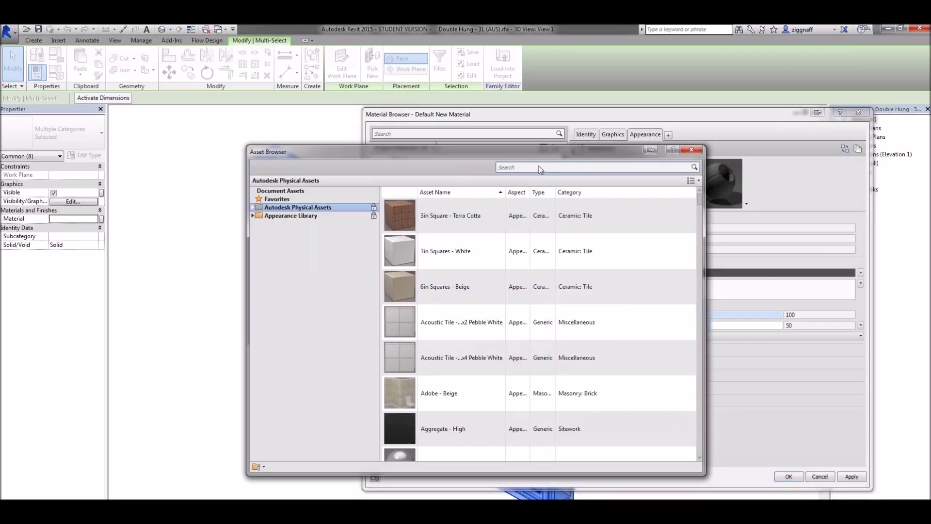
# Search 'alu' in the Asset Browser and pick the Anodized - Black aluminium appearance
pyautogui.click(253, 215)
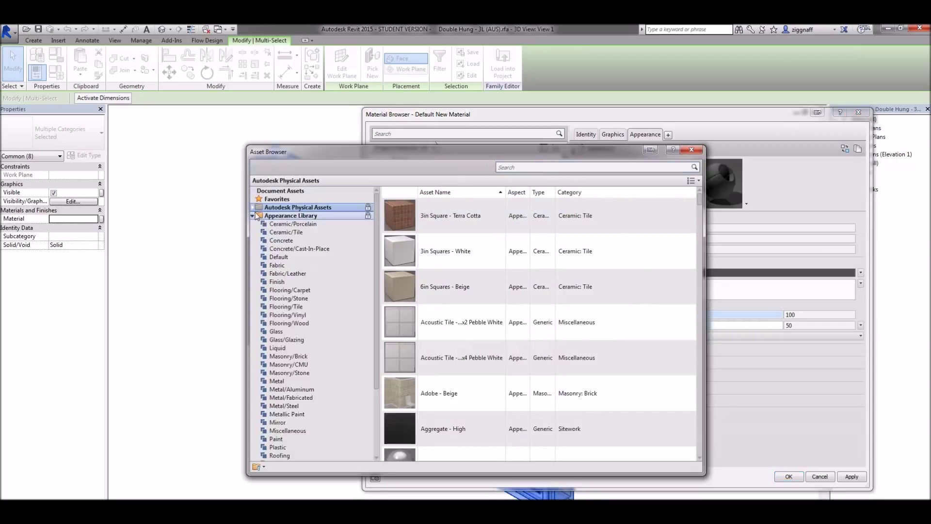
pyautogui.write('alum')
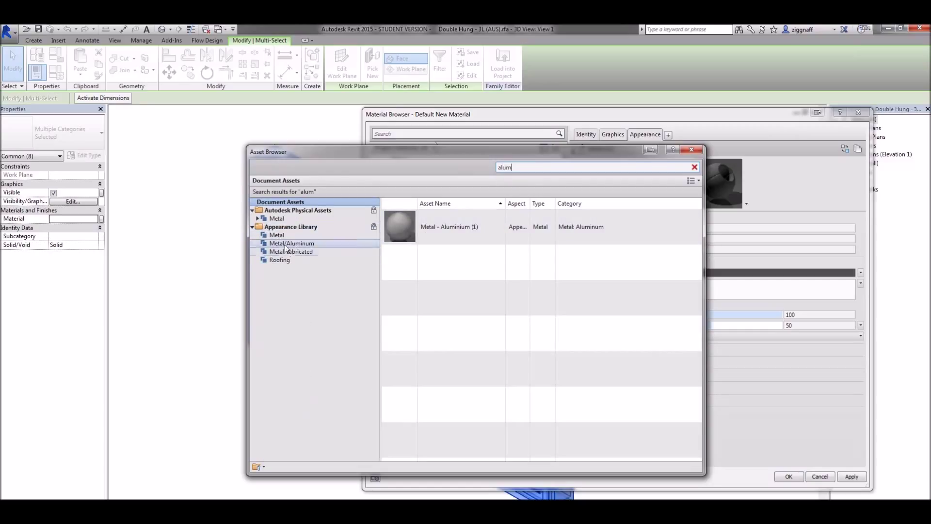
pyautogui.click(292, 242)
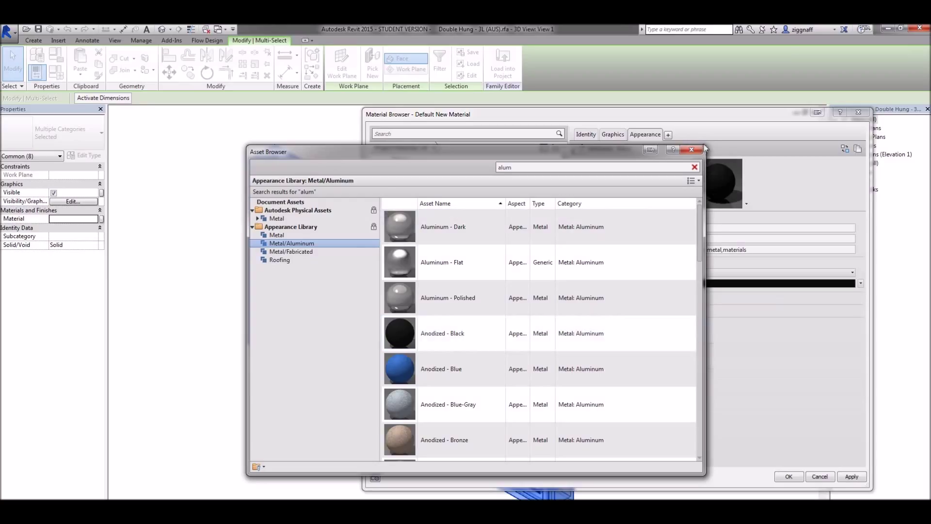
pyautogui.click(692, 149)
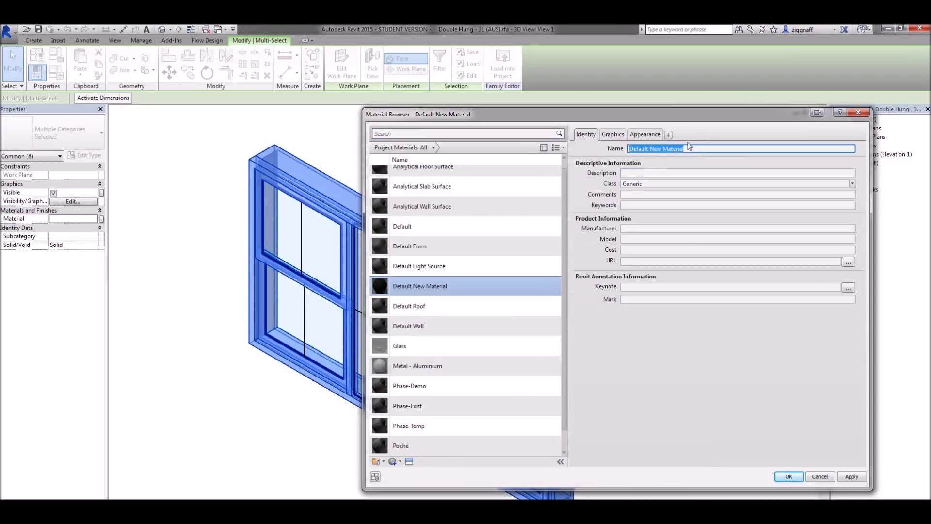
# Name the material 'Aluminium - Black', check its shading colour and apply it to the frames
pyautogui.write('Aluminium - Black')
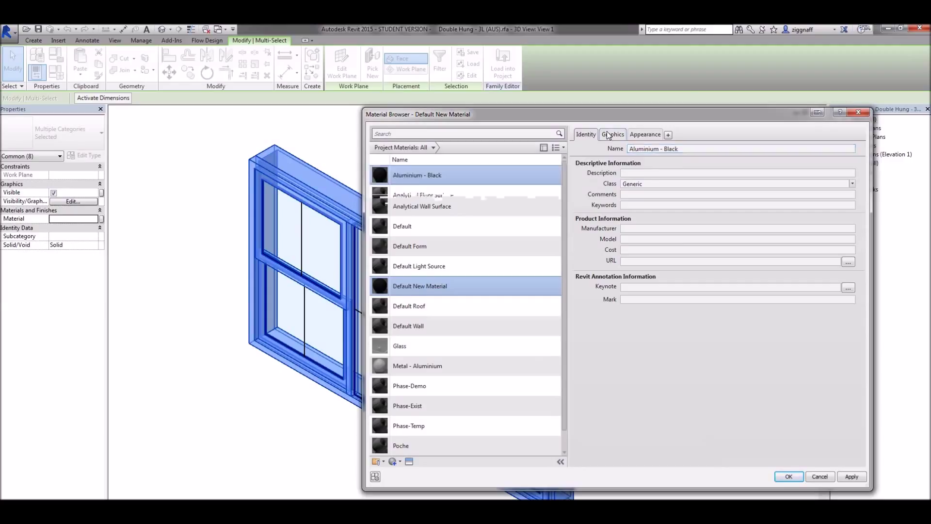
pyautogui.click(612, 134)
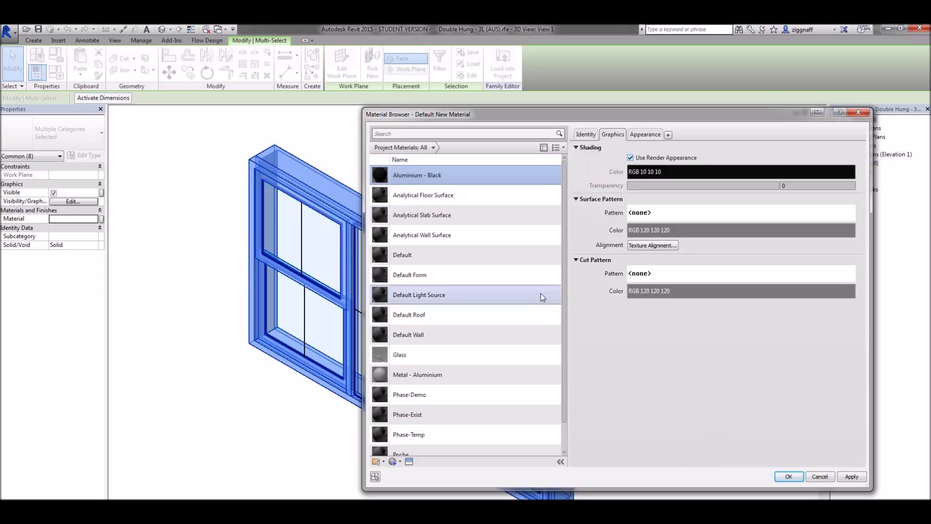
pyautogui.click(789, 476)
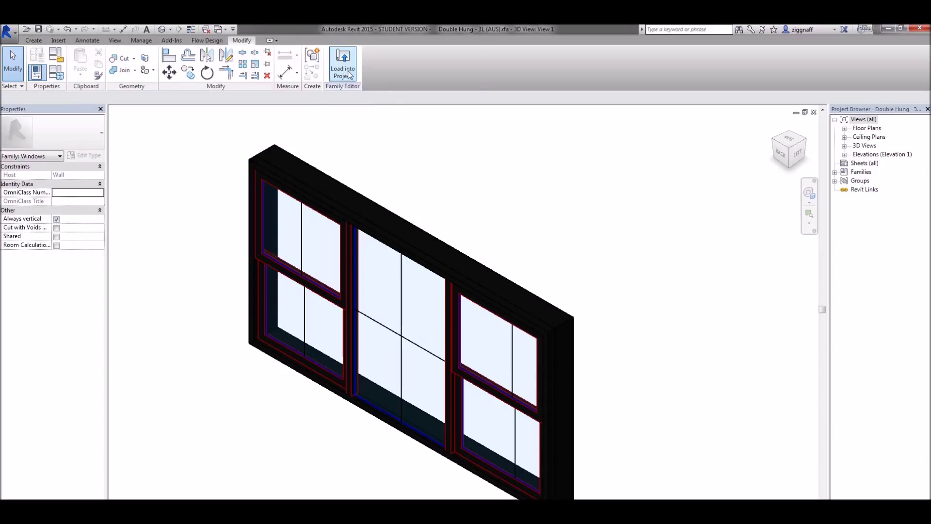
pyautogui.moveTo(342, 64)
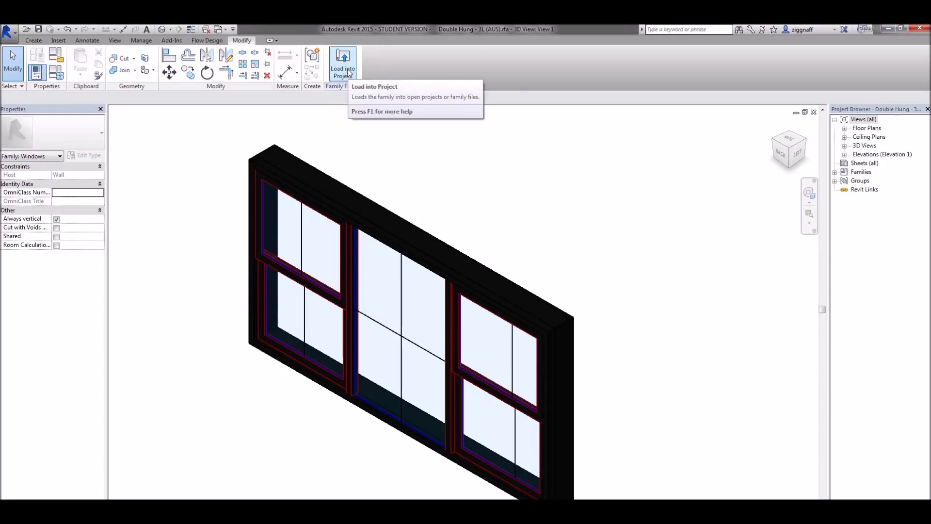
# Load the window family into the furnished house project, overwriting the existing version
pyautogui.click(342, 64)
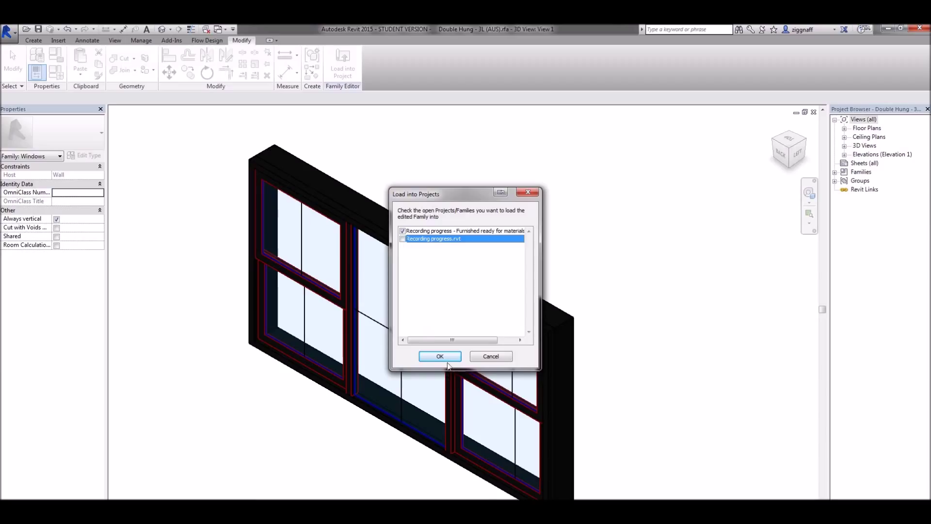
pyautogui.click(438, 356)
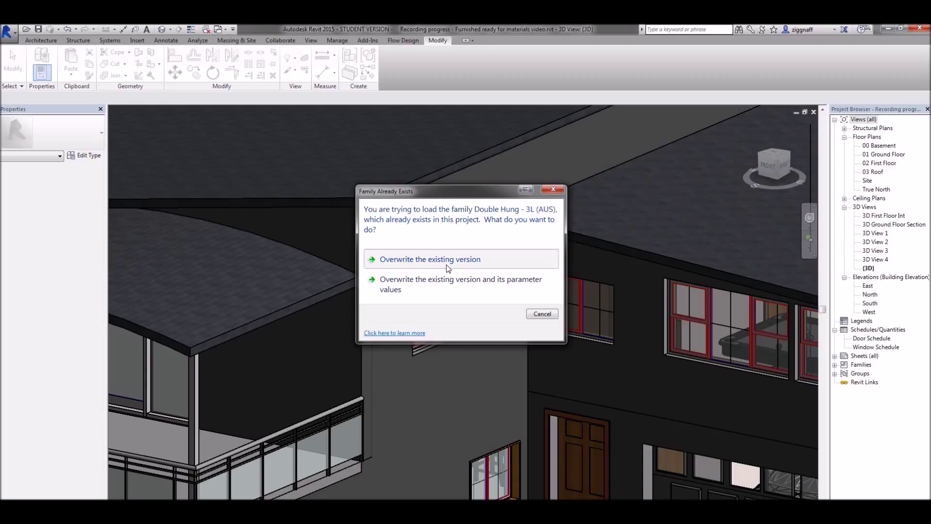
pyautogui.click(430, 259)
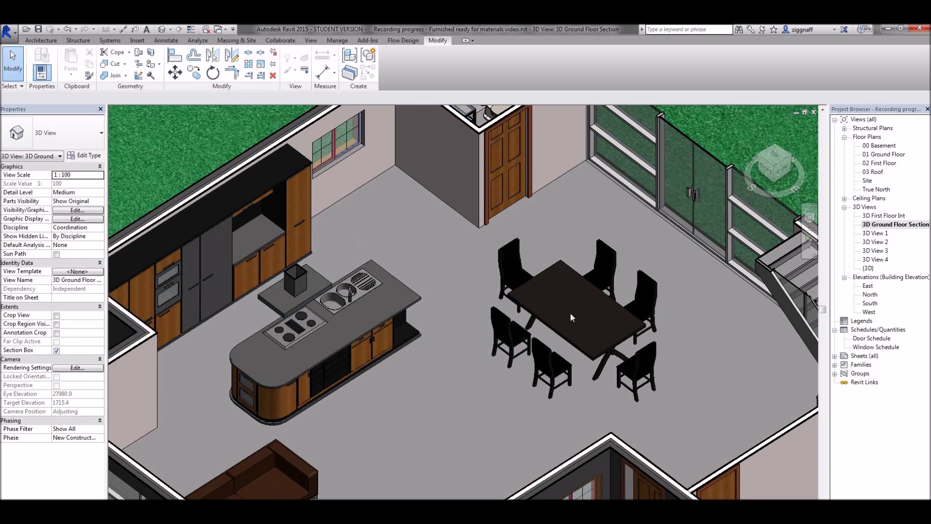
pyautogui.moveTo(557, 327)
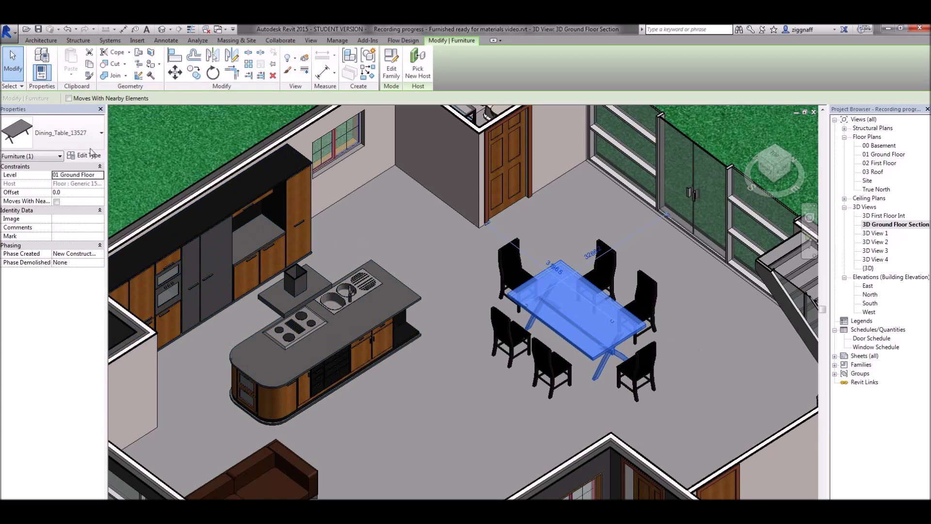
# Review the dining table top's Walnut material in Type Properties and close the dialogs unchanged
pyautogui.click(88, 155)
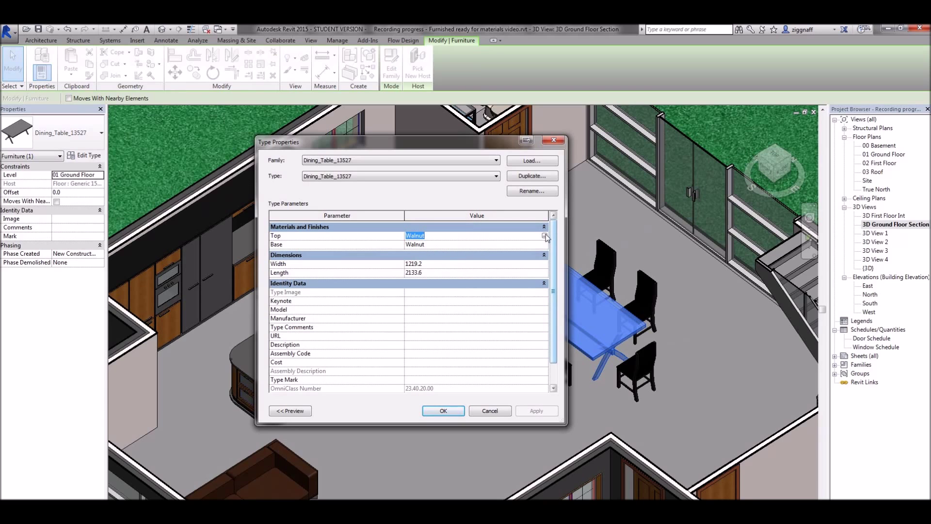
pyautogui.click(544, 235)
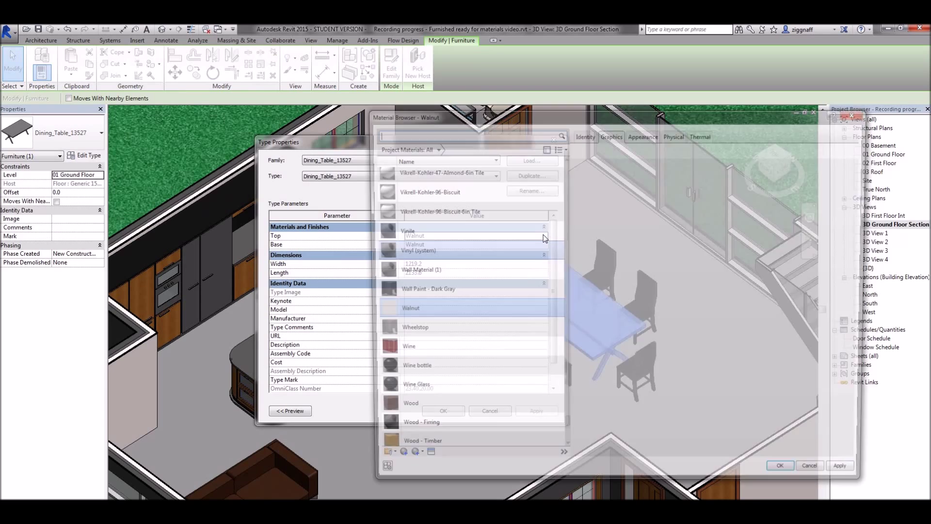
pyautogui.click(411, 410)
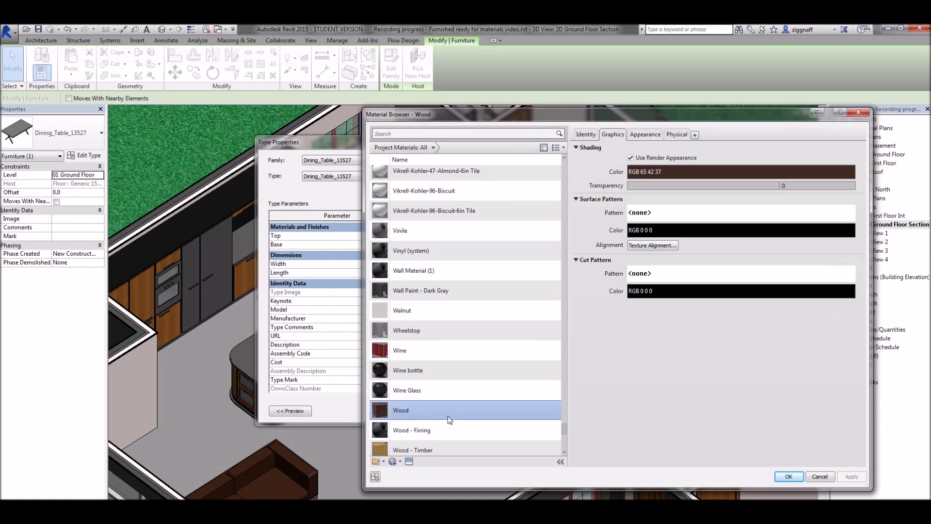
pyautogui.click(787, 477)
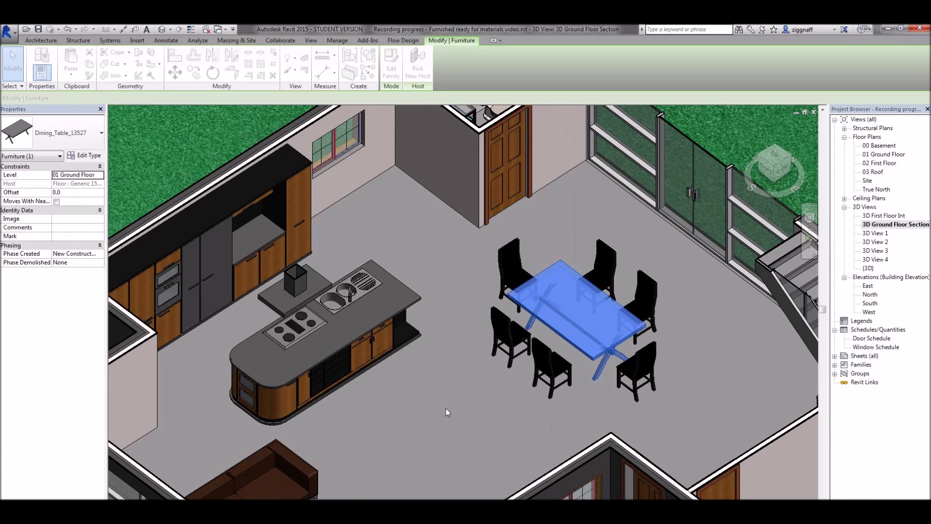
pyautogui.click(597, 274)
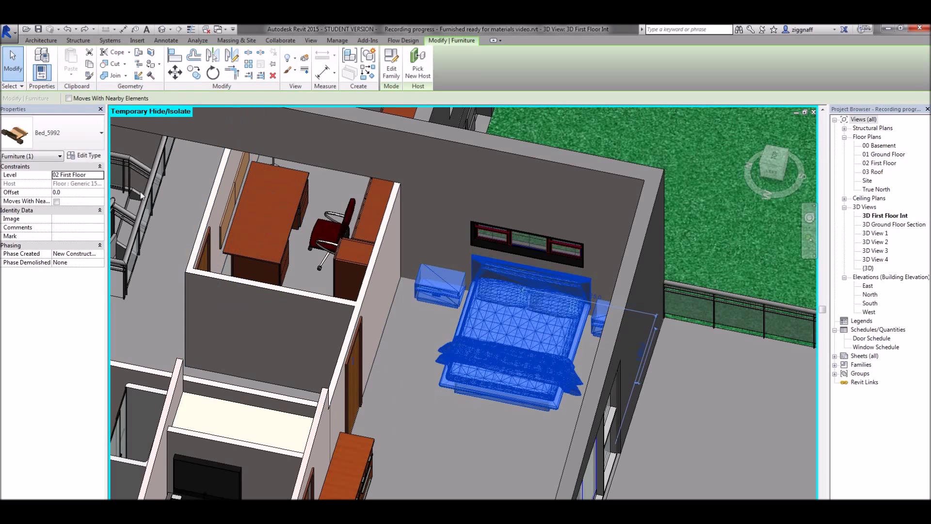
# Check the bed's type settings, then open the bed family Bed_5992 in the family editor
pyautogui.click(87, 156)
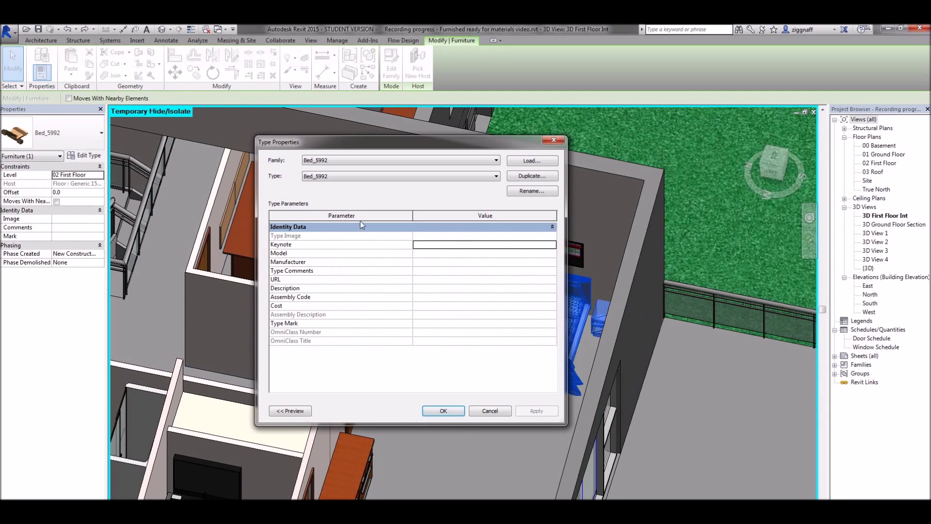
pyautogui.click(444, 410)
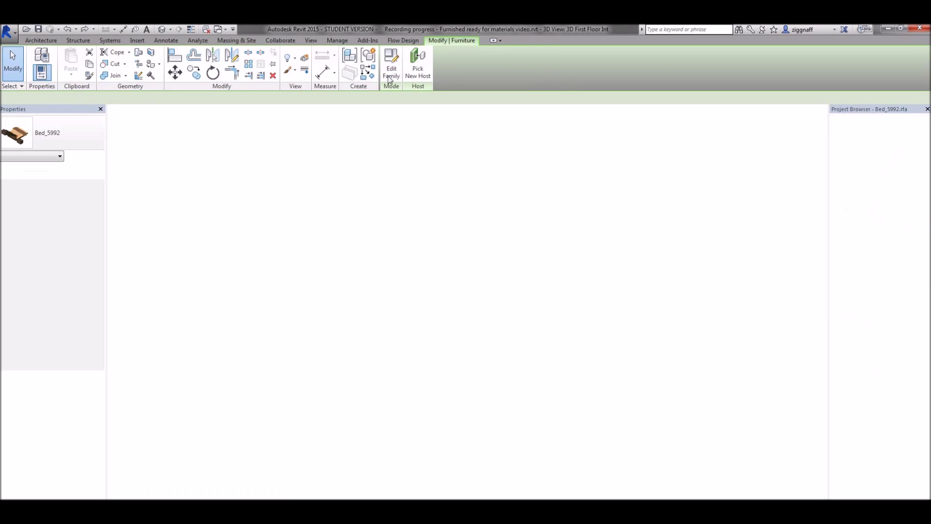
pyautogui.click(391, 64)
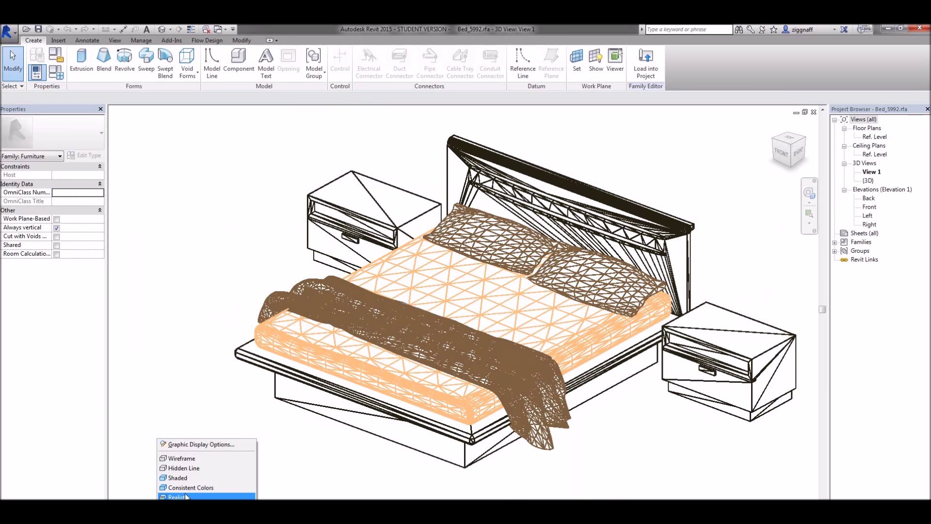
# Show the bed in the Realistic visual style and orbit it to see the wood textures
pyautogui.click(177, 496)
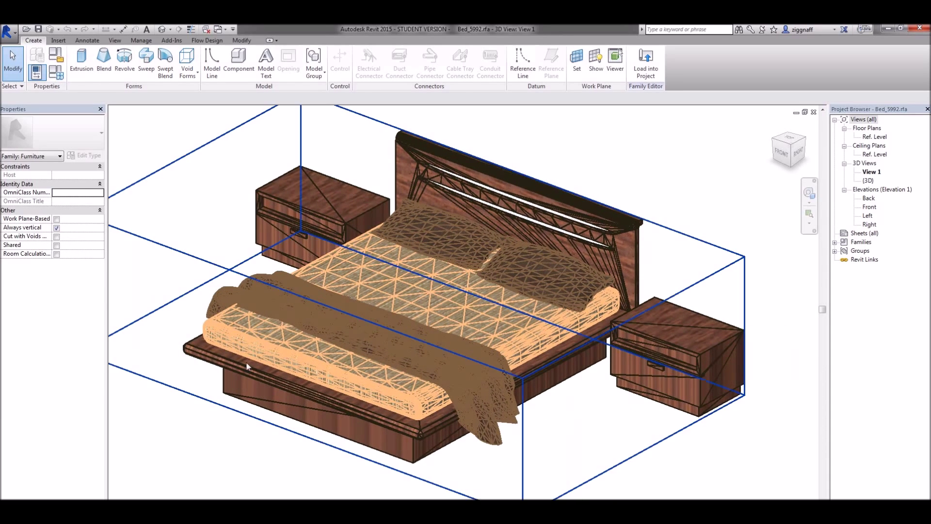
pyautogui.click(464, 237)
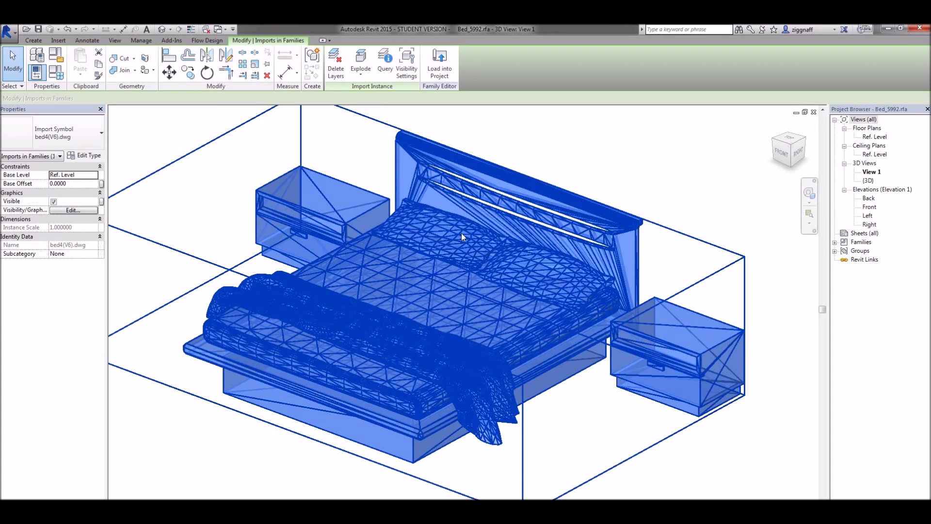
pyautogui.moveTo(464, 236); pyautogui.dragTo(419, 291)
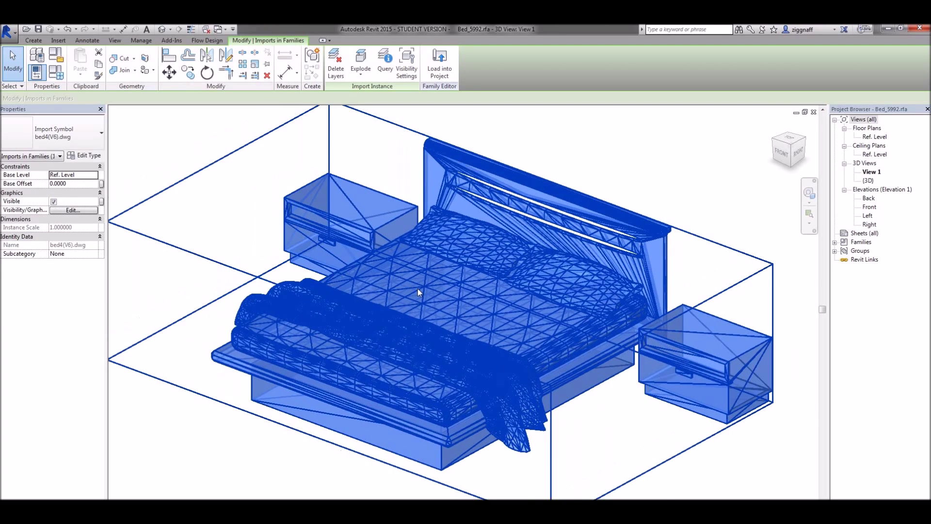
pyautogui.click(142, 40)
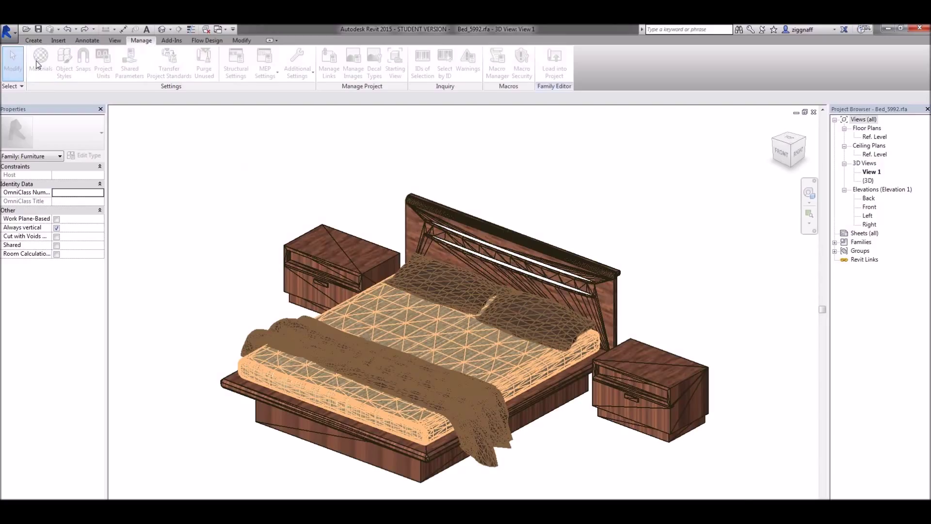
# Review the Cama_Madeira wood material in the bed family's material list and cancel without changes
pyautogui.click(41, 59)
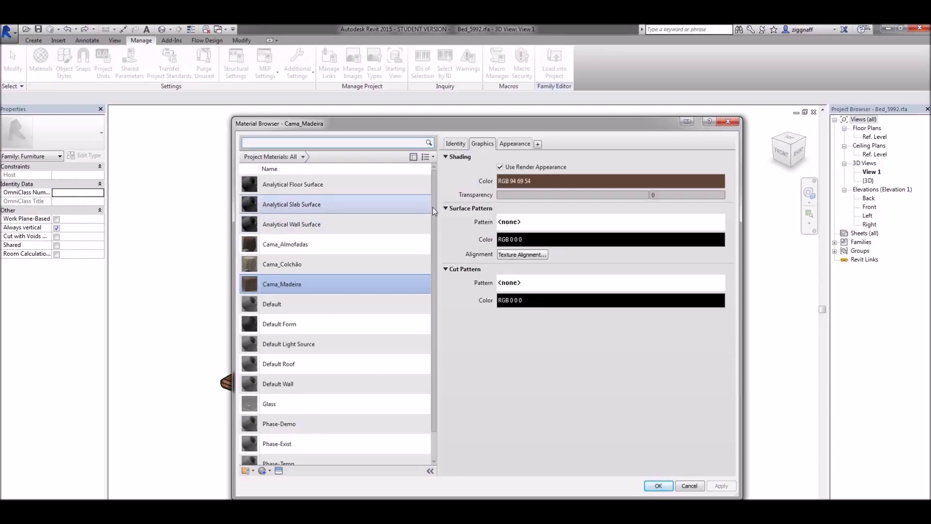
pyautogui.scroll(-3)
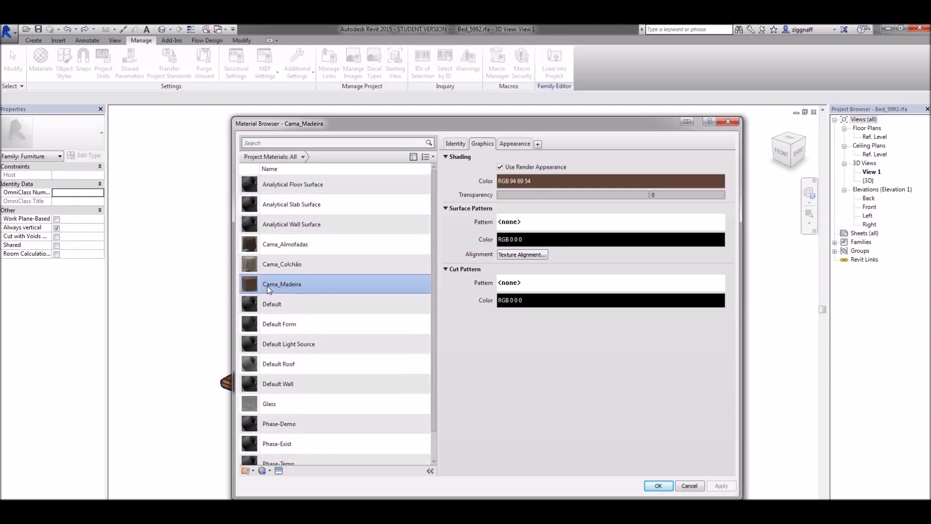
pyautogui.moveTo(385, 117)
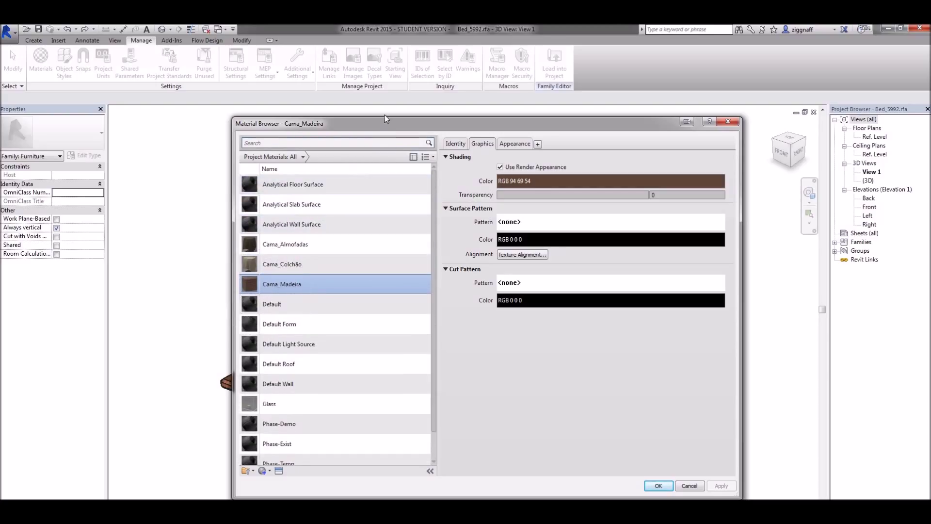
pyautogui.moveTo(385, 124); pyautogui.dragTo(691, 131)
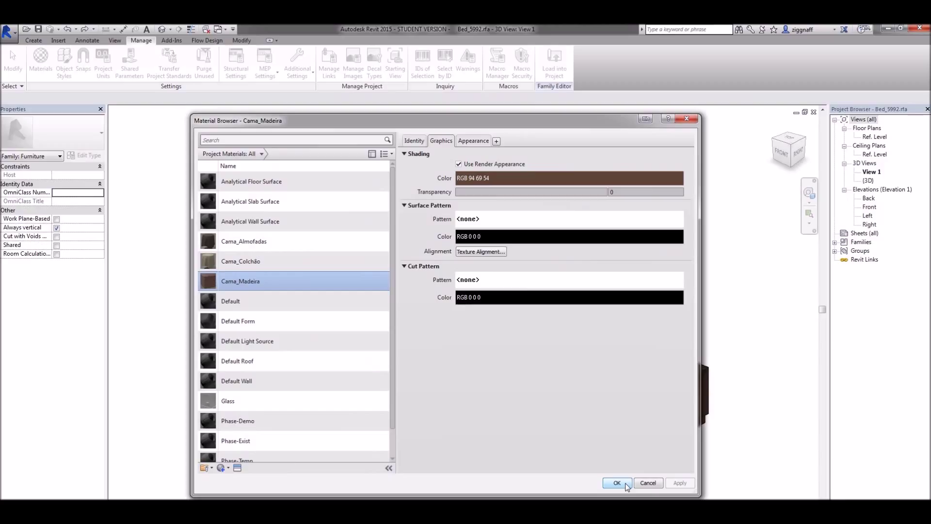
pyautogui.moveTo(624, 489)
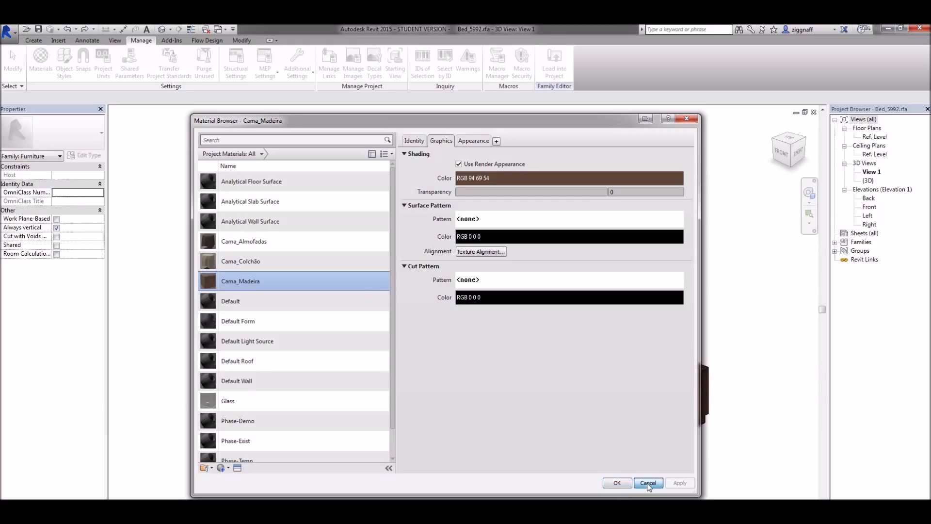
pyautogui.click(648, 482)
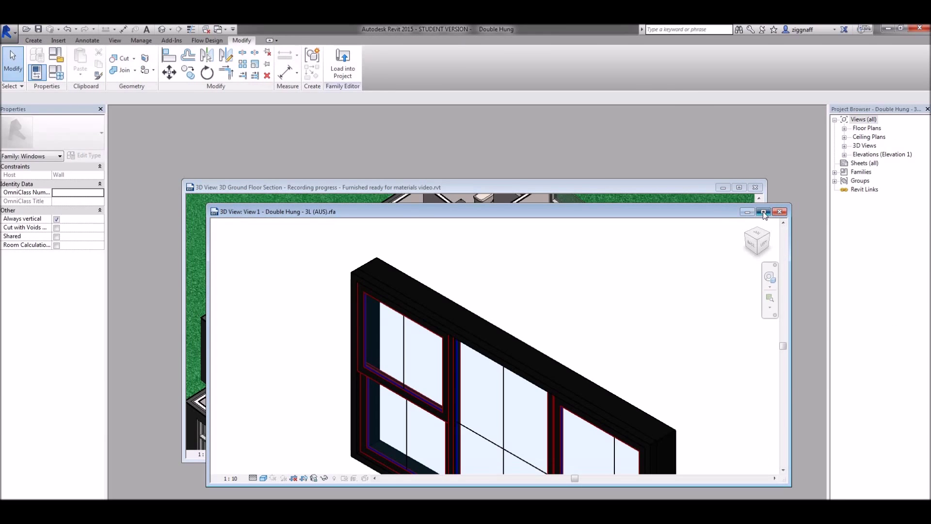
# Back in the house project, review Cama_Madeira's Appearance settings in the Materials dialog and close it
pyautogui.click(780, 212)
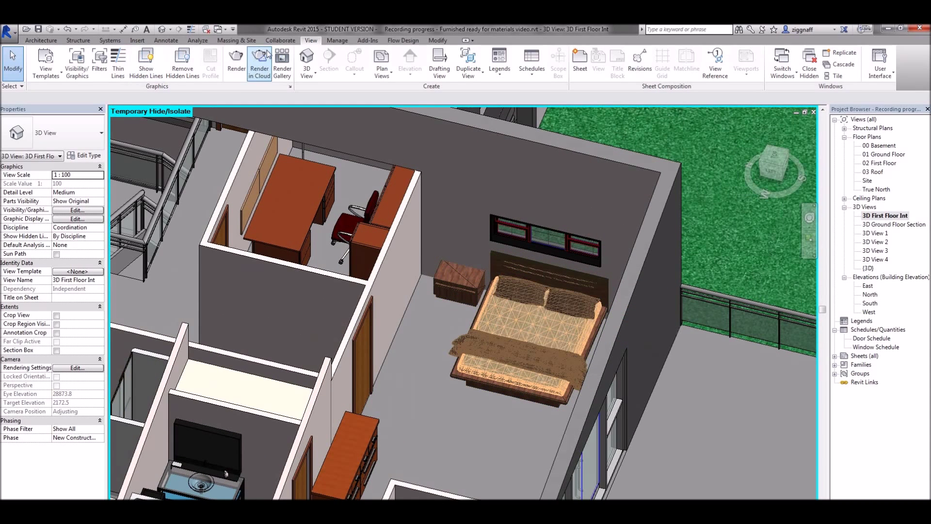
pyautogui.click(336, 41)
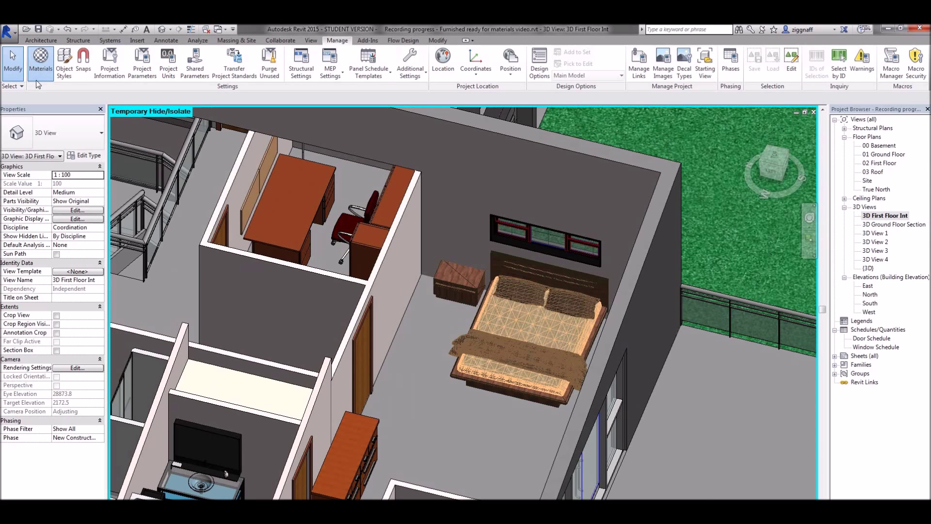
pyautogui.click(40, 59)
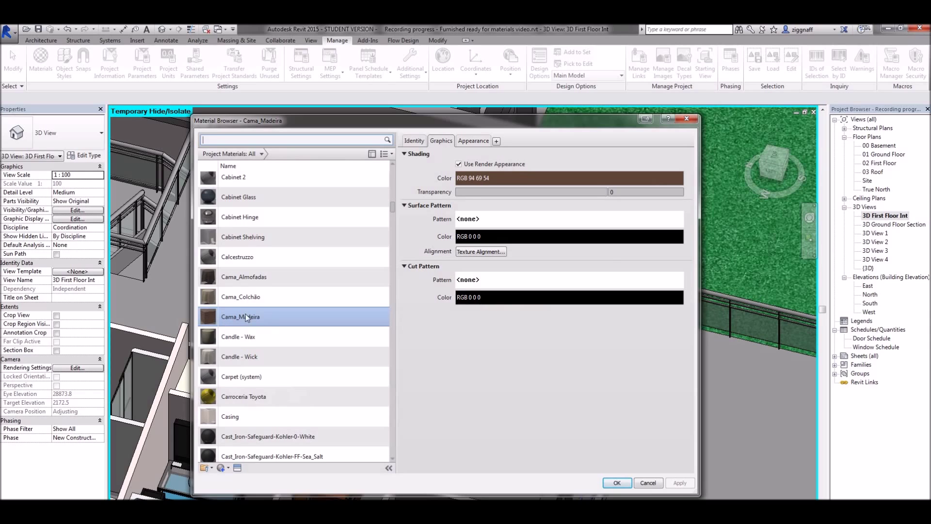
pyautogui.click(473, 141)
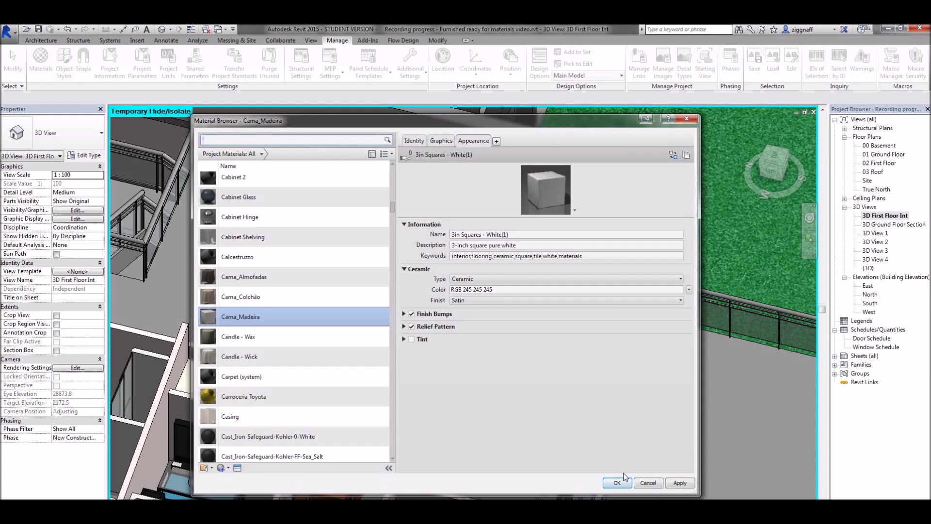
pyautogui.click(617, 482)
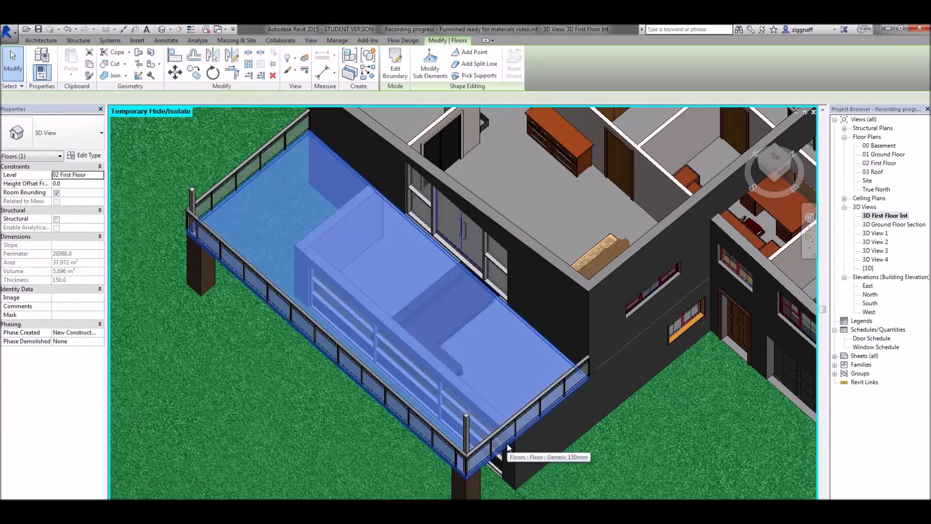
# Duplicate the deck slab's floor type as 'Generic 150mm Deck'
pyautogui.click(507, 448)
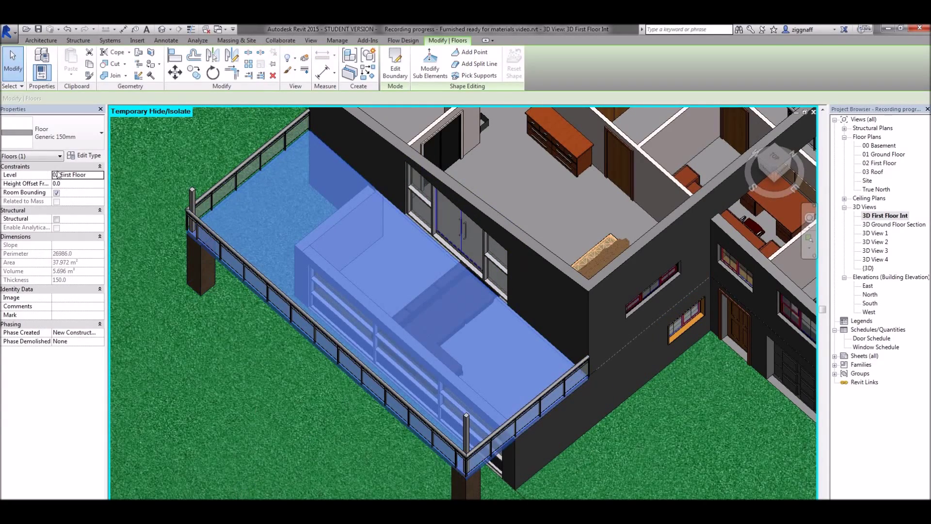
pyautogui.click(88, 156)
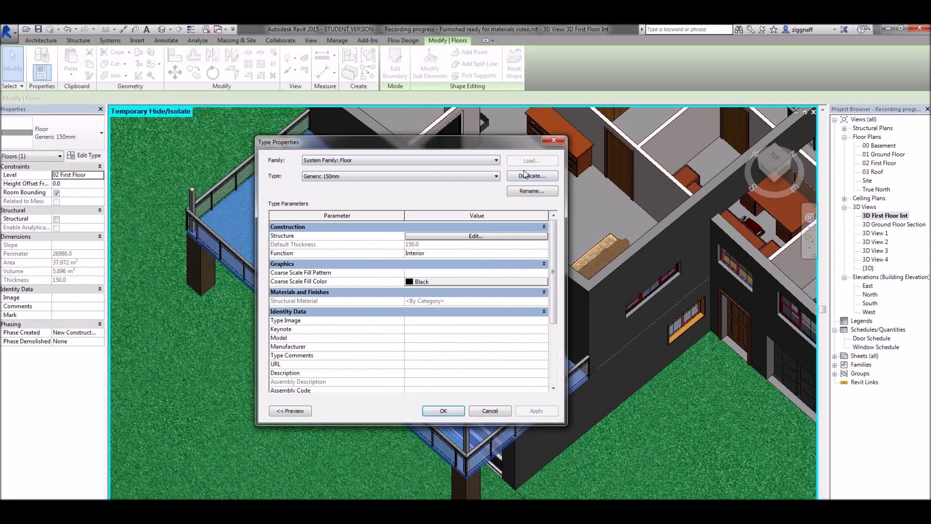
pyautogui.click(530, 176)
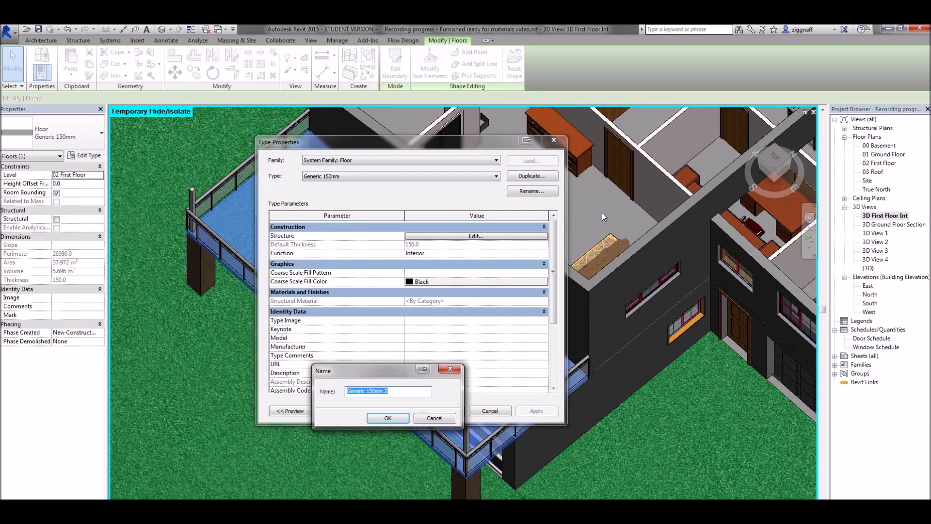
pyautogui.write('Generic 150mm')
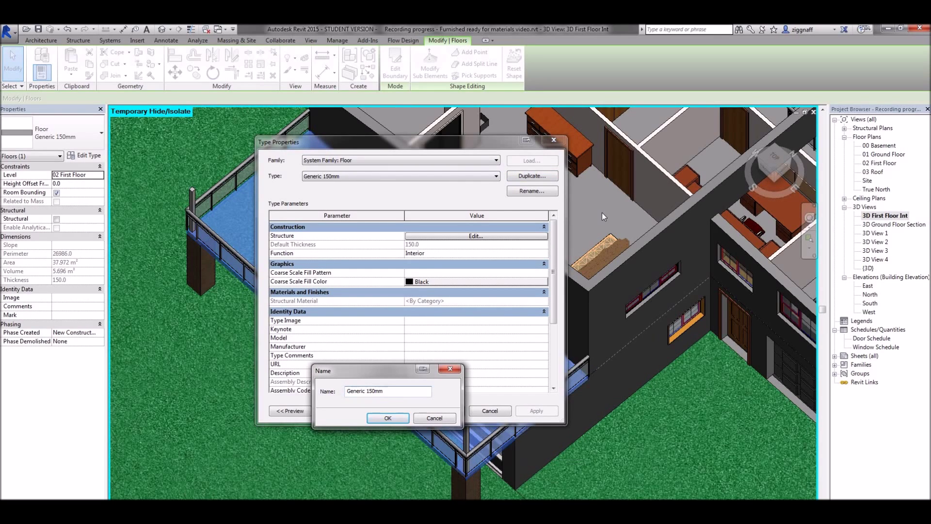
pyautogui.write('Deck')
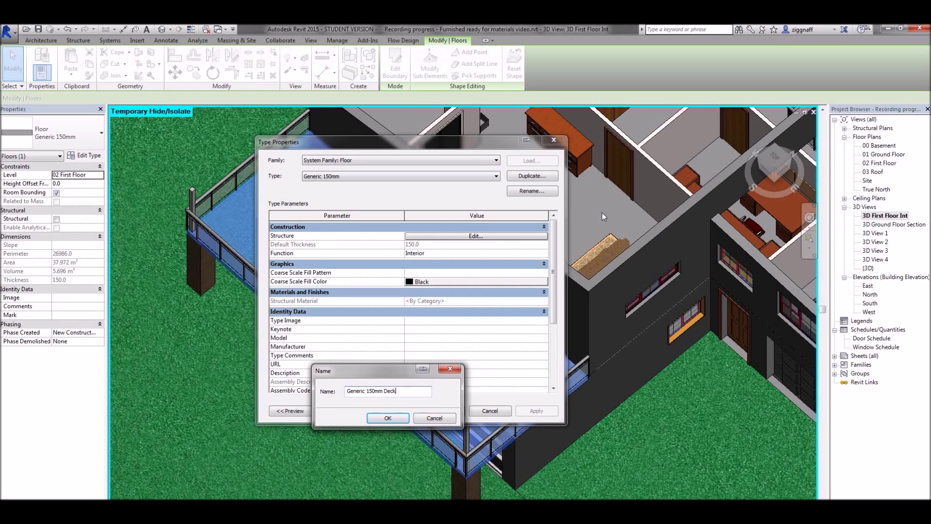
pyautogui.click(387, 417)
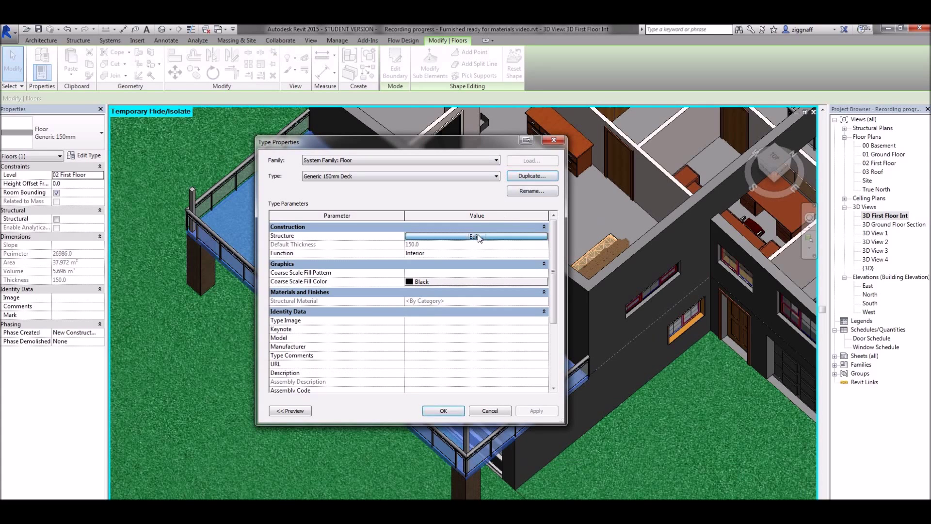
# Edit the new type's structure layer and browse for the Cama_Madeira wood material
pyautogui.click(472, 236)
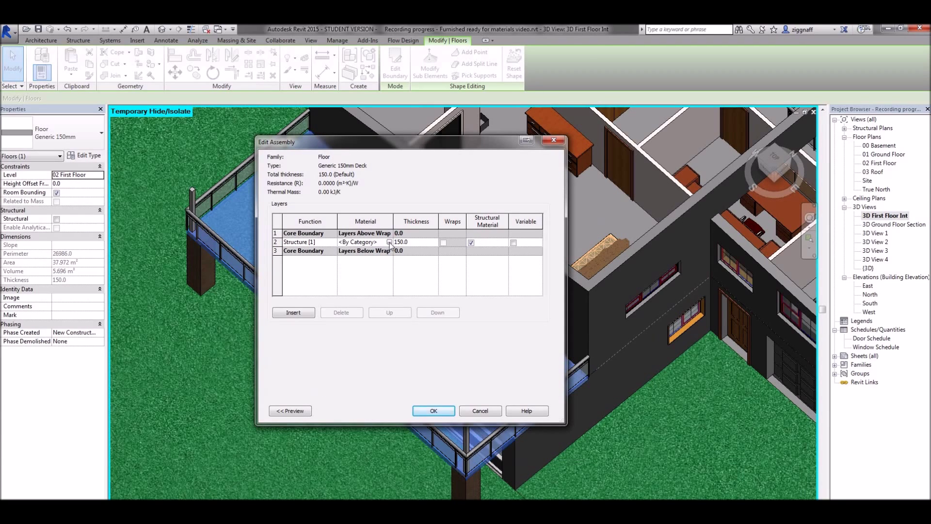
pyautogui.click(389, 241)
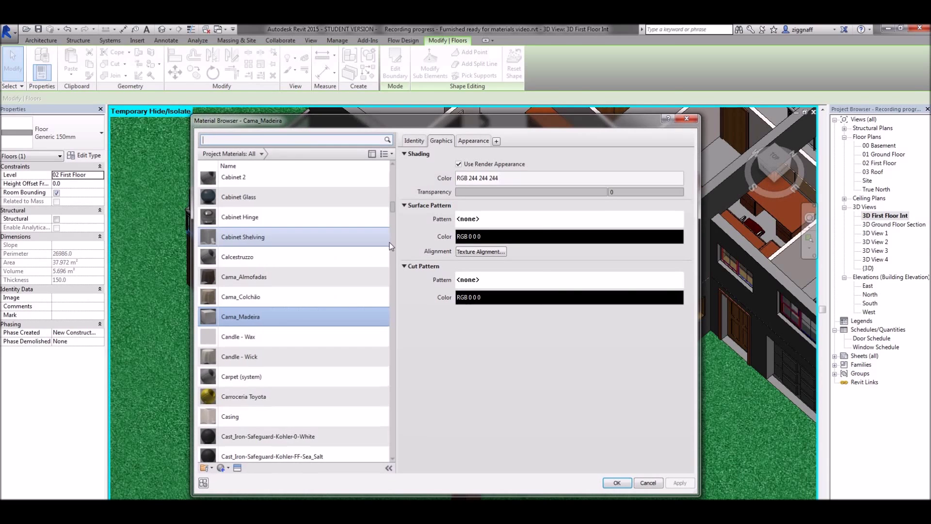
pyautogui.scroll(-3)
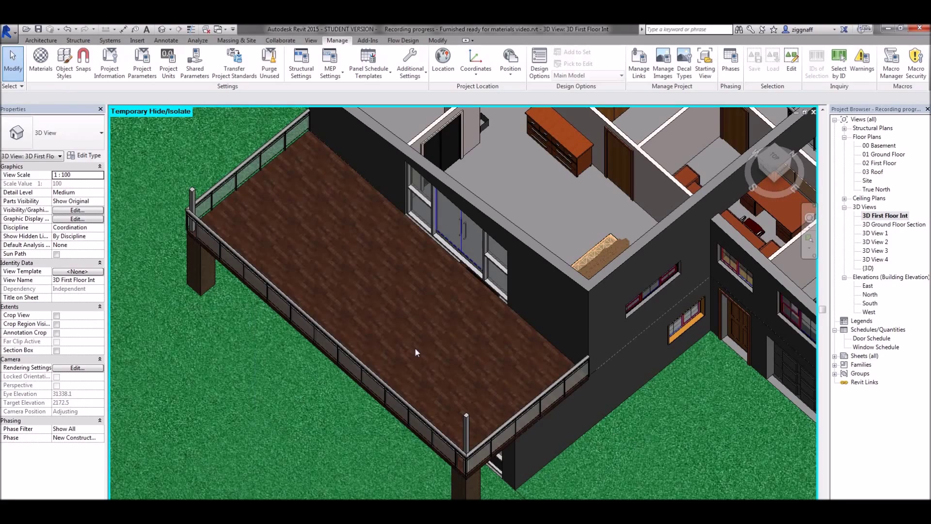
pyautogui.moveTo(534, 317)
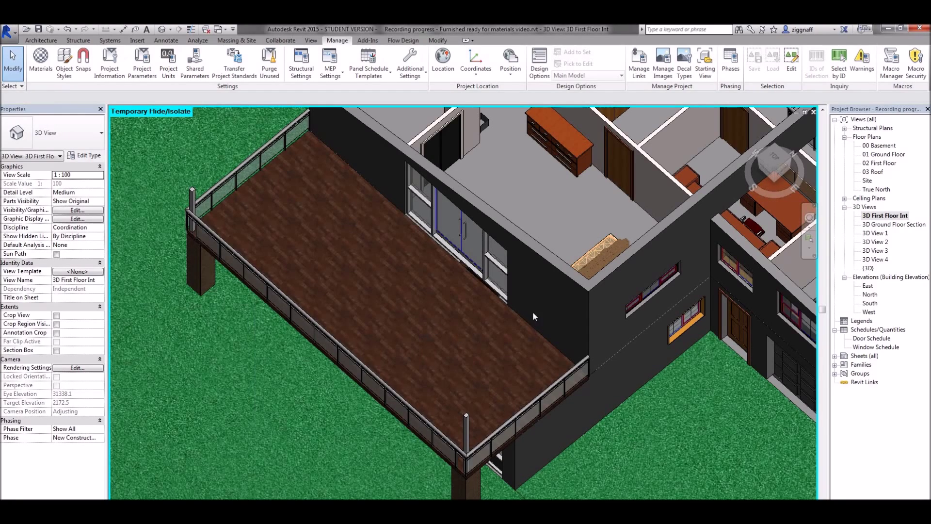
# Zoom out from the first floor and open the 01 Ground Floor plan from the Project Browser
pyautogui.moveTo(534, 315); pyautogui.dragTo(707, 260)
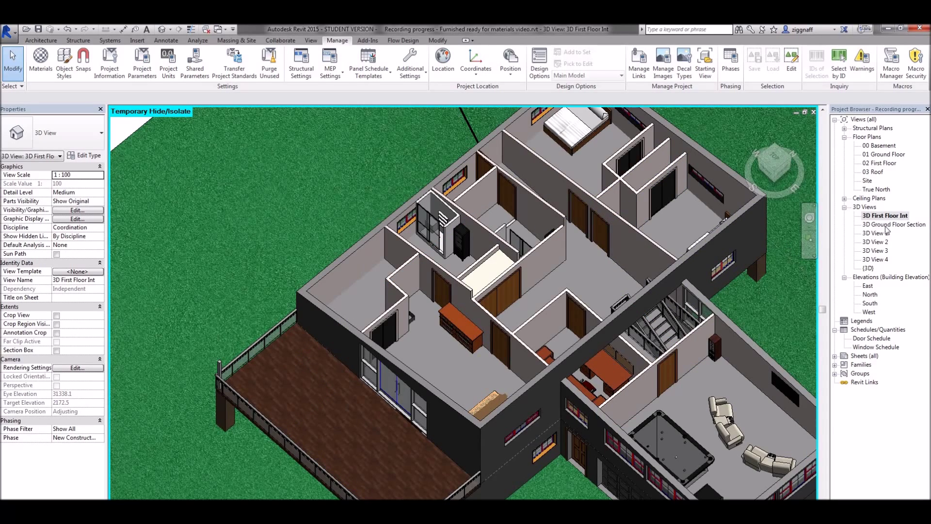
pyautogui.moveTo(890, 152)
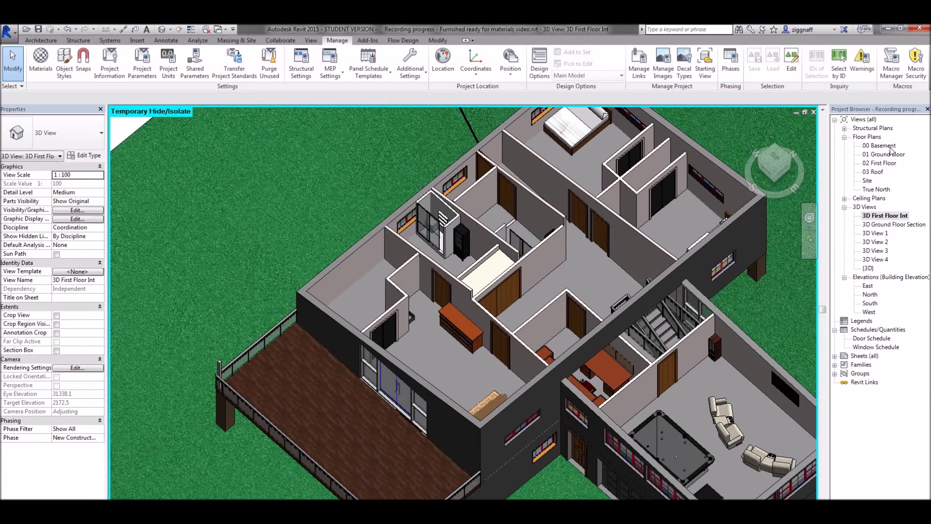
pyautogui.doubleClick(884, 154)
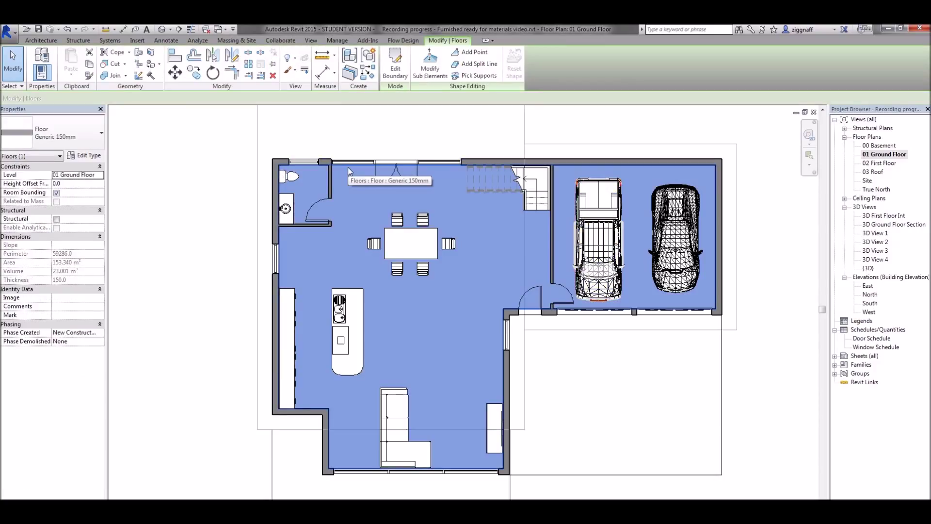
pyautogui.moveTo(308, 160)
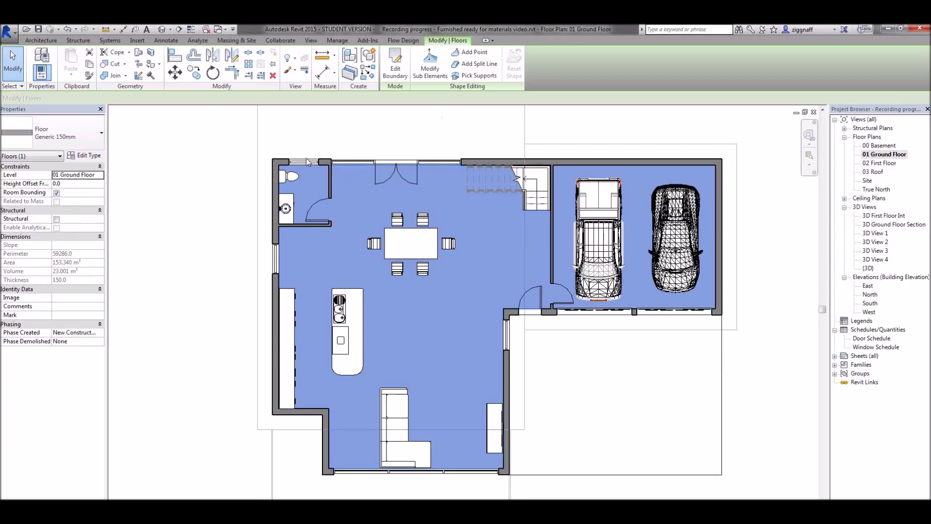
pyautogui.moveTo(635, 245)
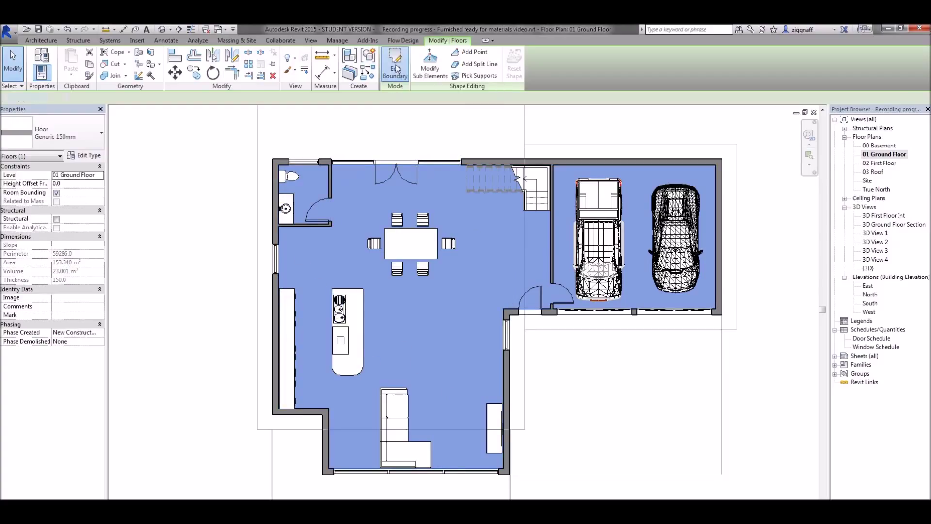
# Edit the ground floor slab's boundary to cut out the bathroom corner and finish the sketch
pyautogui.click(395, 65)
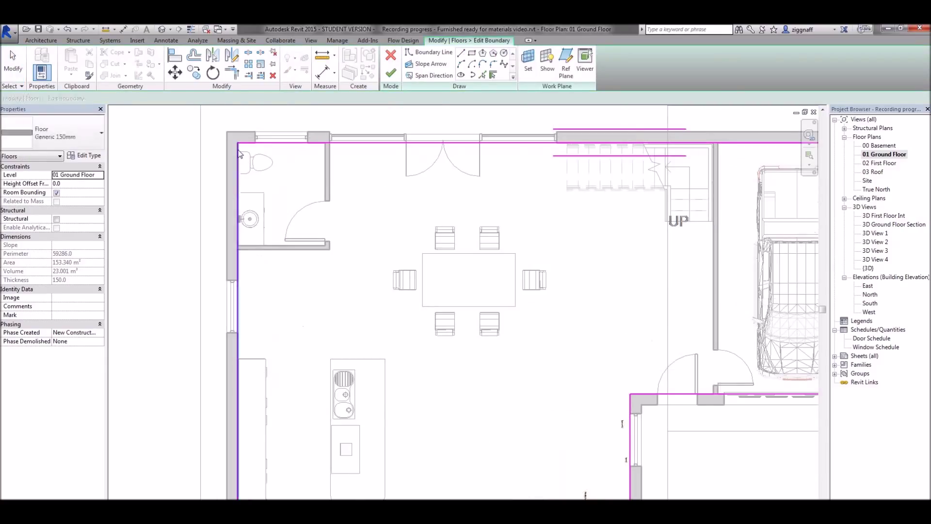
pyautogui.click(237, 249)
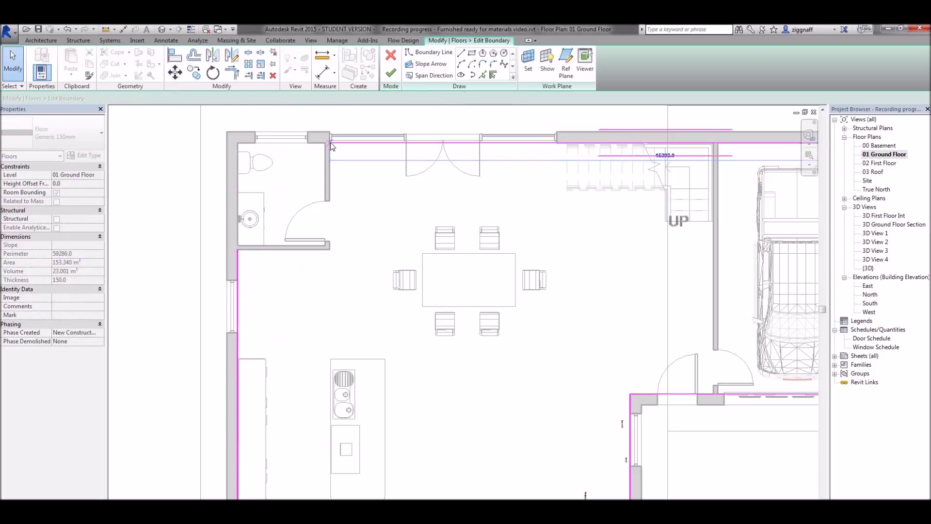
pyautogui.click(433, 52)
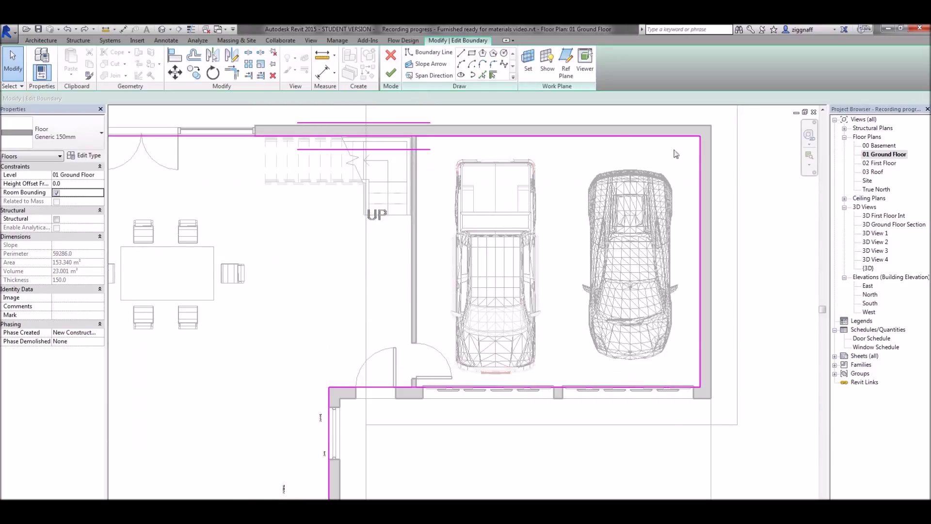
pyautogui.moveTo(174, 54)
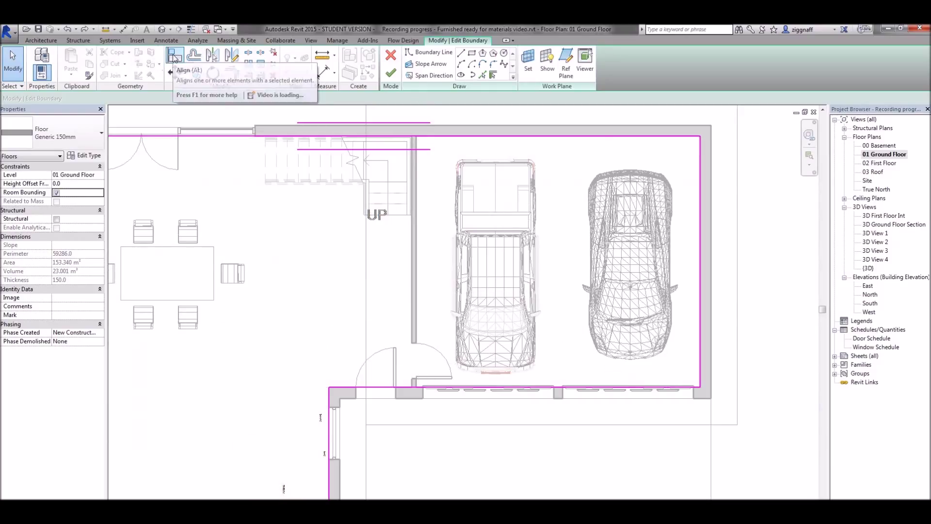
pyautogui.click(173, 55)
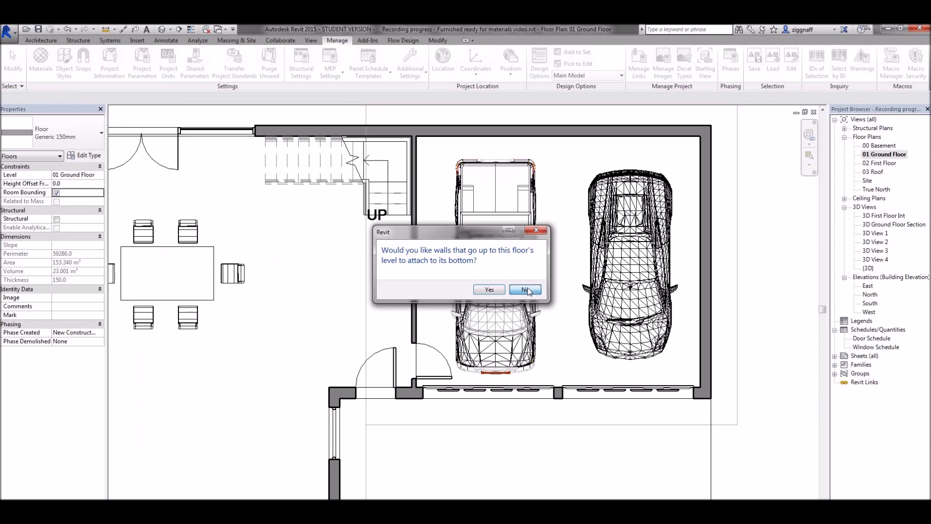
# Decline attaching walls, sketch a separate garage floor slab along the garage walls, and finish it
pyautogui.click(525, 289)
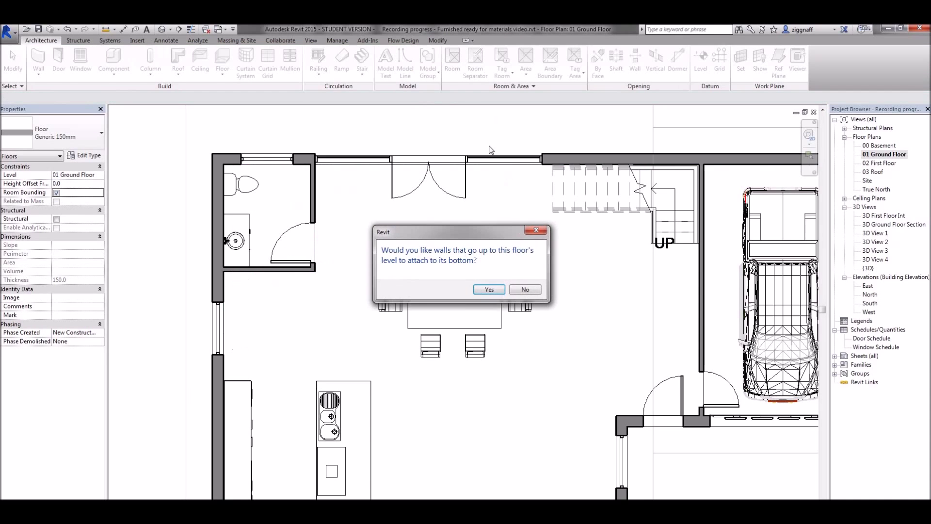
pyautogui.click(488, 290)
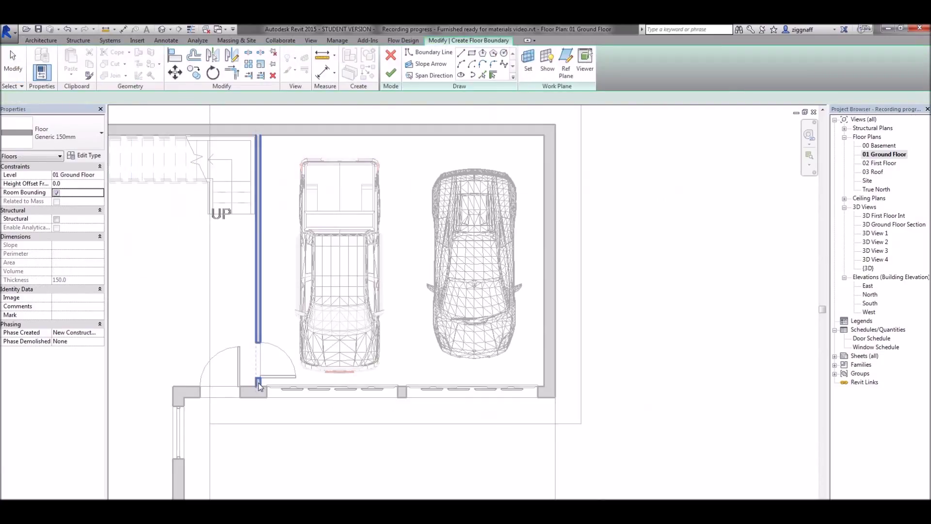
pyautogui.click(431, 52)
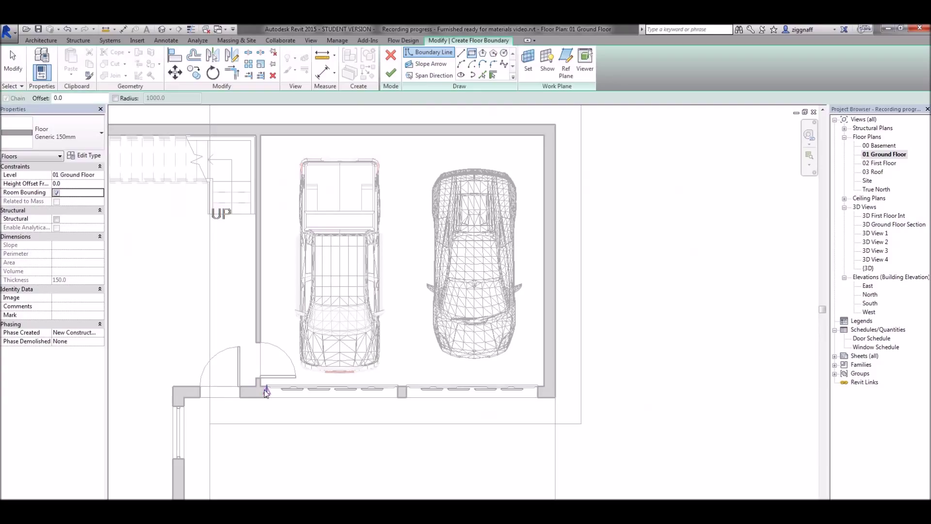
pyautogui.moveTo(264, 390); pyautogui.dragTo(541, 136)
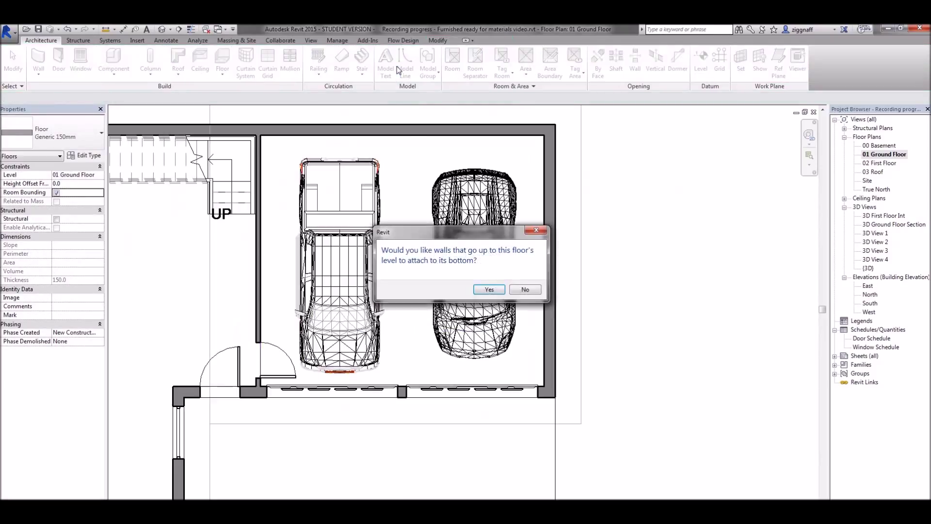
pyautogui.click(487, 291)
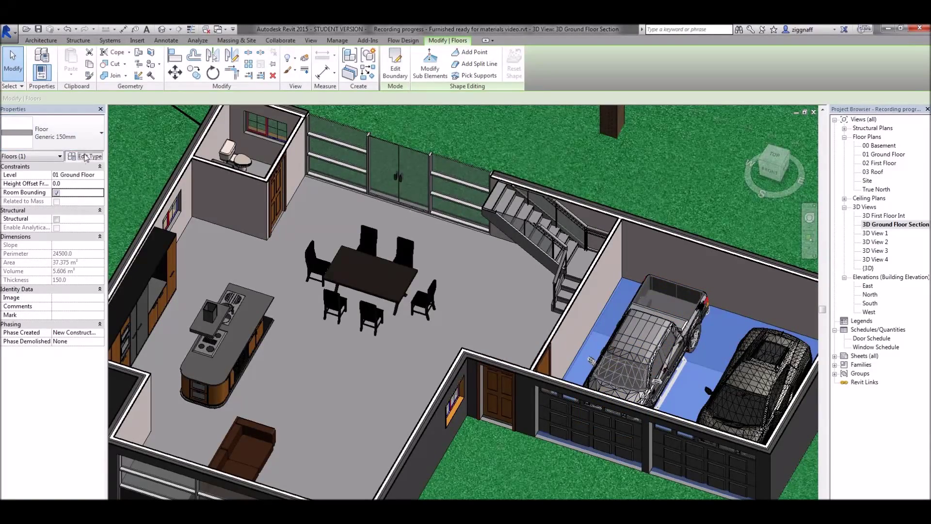
# Duplicate the garage slab's floor type as 'Generic 150mm Garage'
pyautogui.click(531, 175)
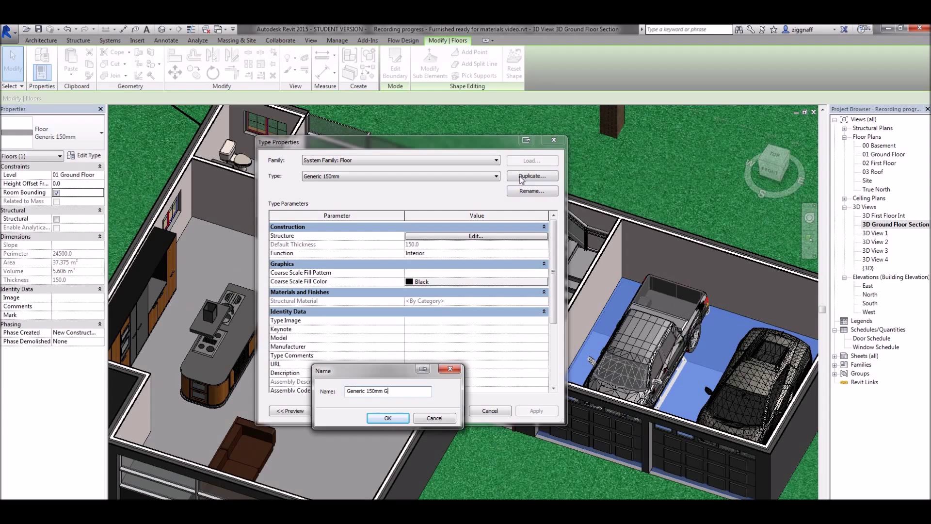
pyautogui.write('arage')
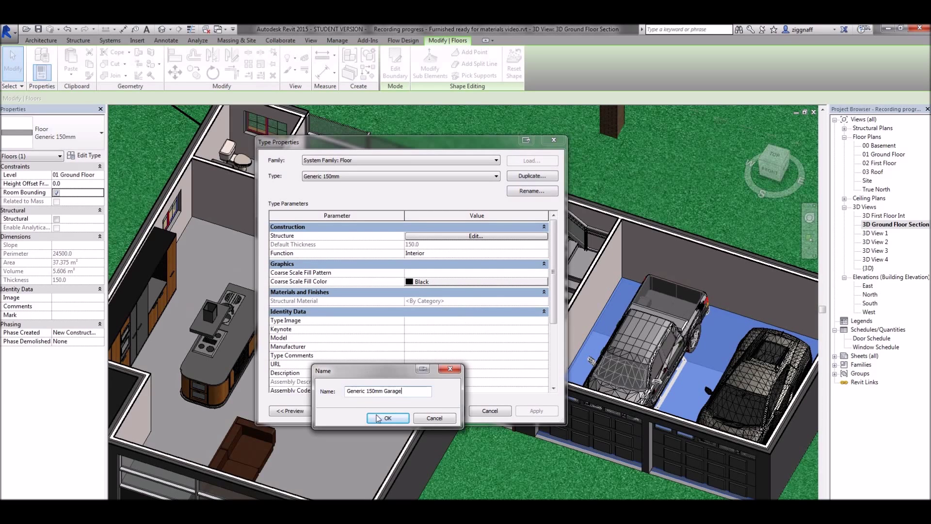
pyautogui.click(387, 418)
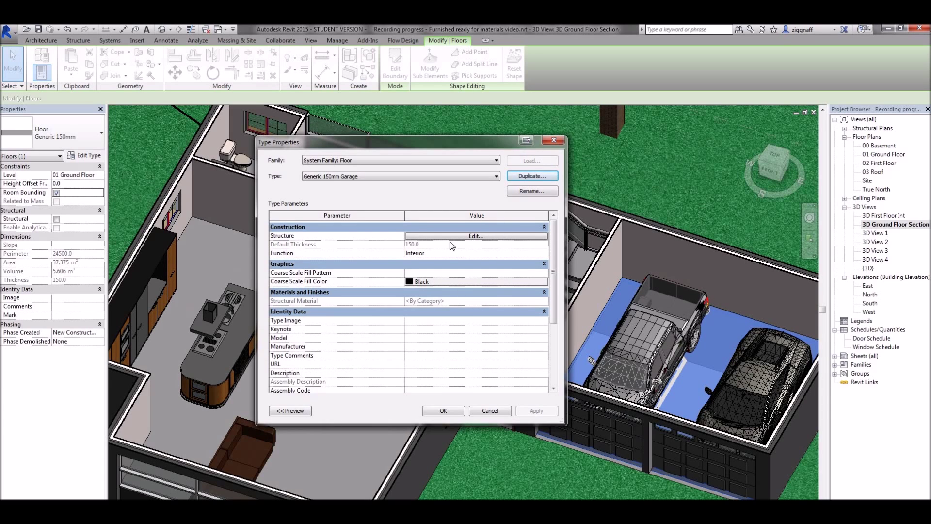
# Set the Garage type's structure layer to Concrete, Cast In Situ and apply it
pyautogui.click(475, 236)
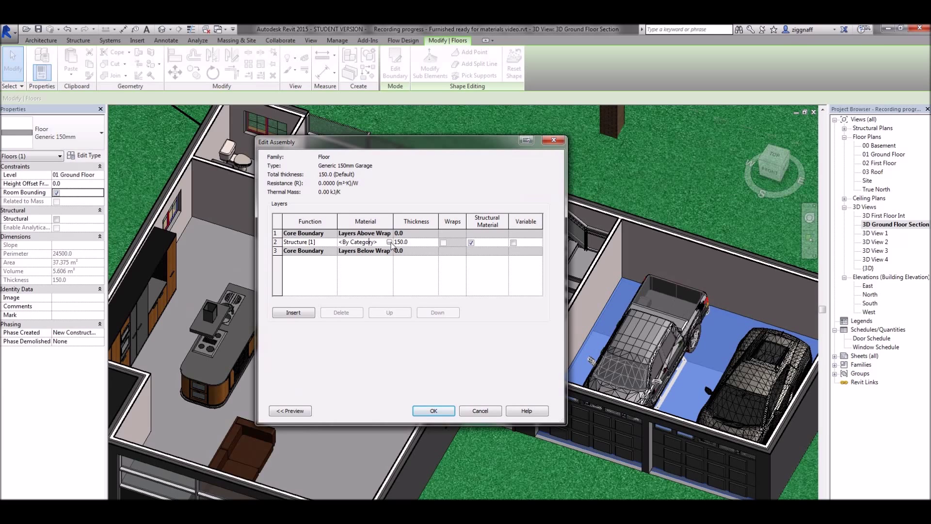
pyautogui.click(389, 241)
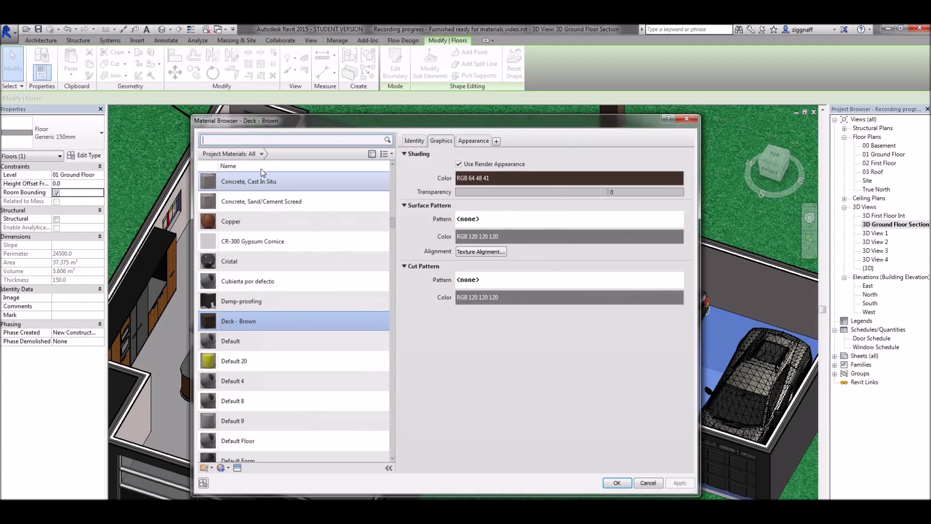
pyautogui.write('conc')
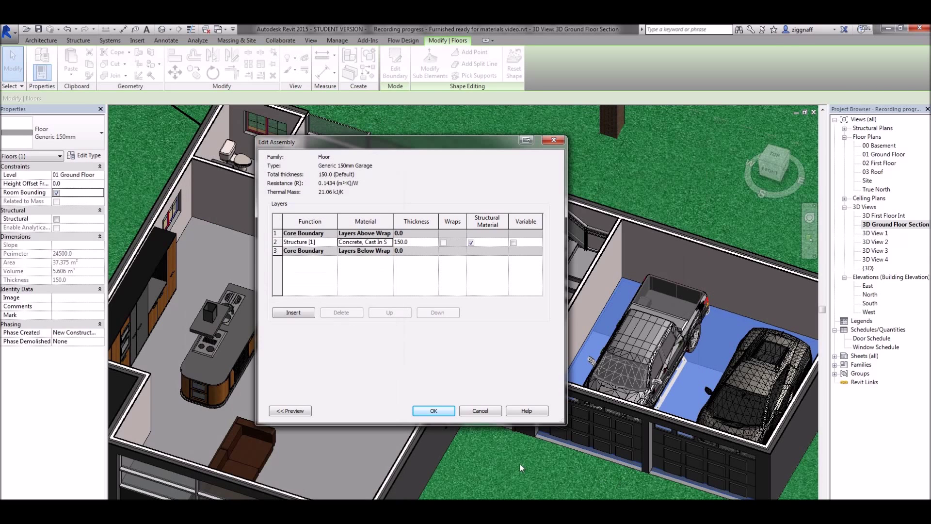
pyautogui.click(432, 410)
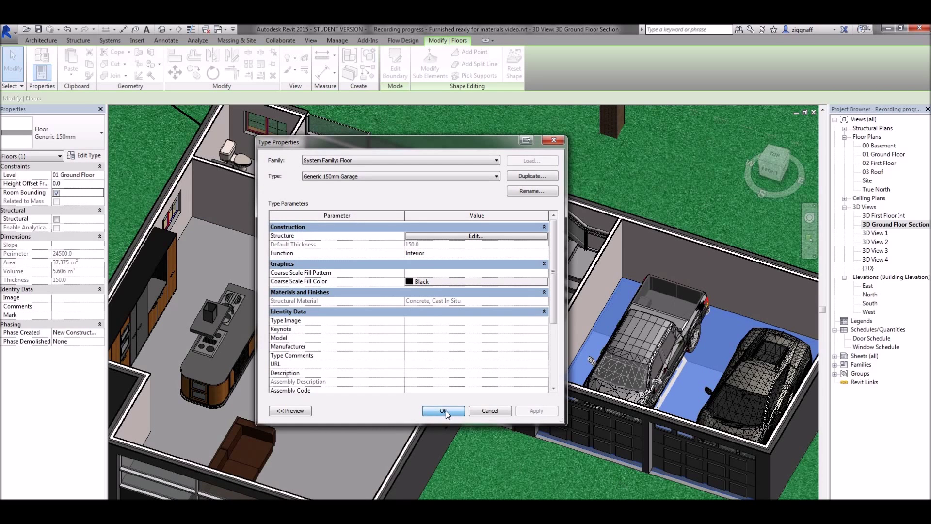
pyautogui.click(444, 410)
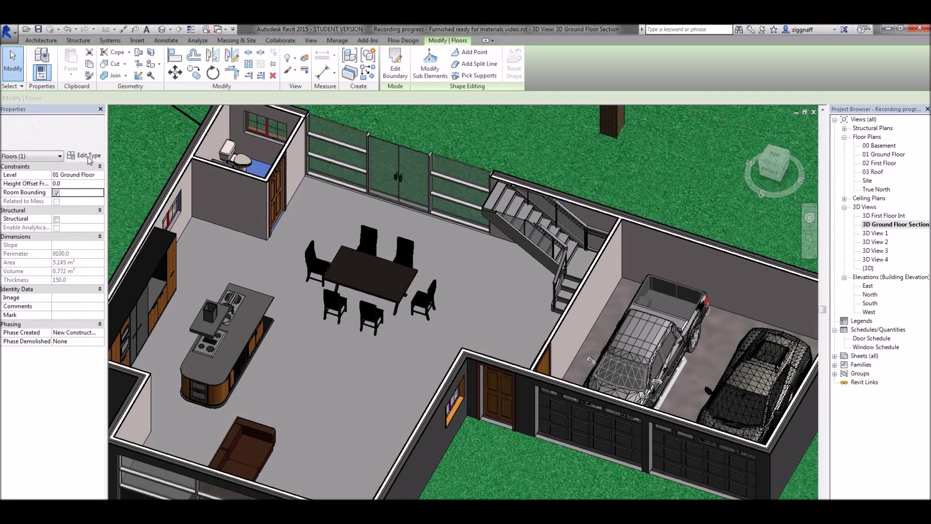
# Duplicate the floor type as 'Generic 150mm Tiles' for the bathroom
pyautogui.click(530, 176)
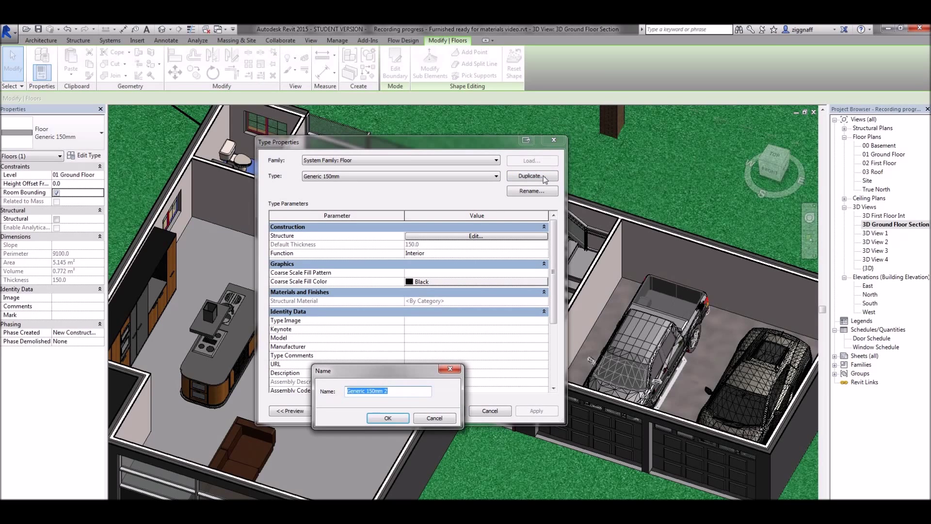
pyautogui.write('Generic 150mm Tiles')
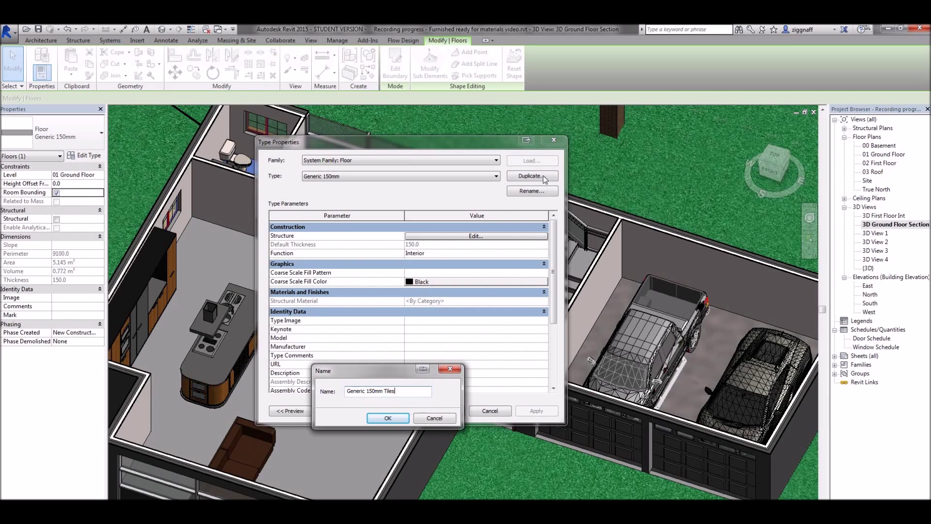
pyautogui.click(387, 417)
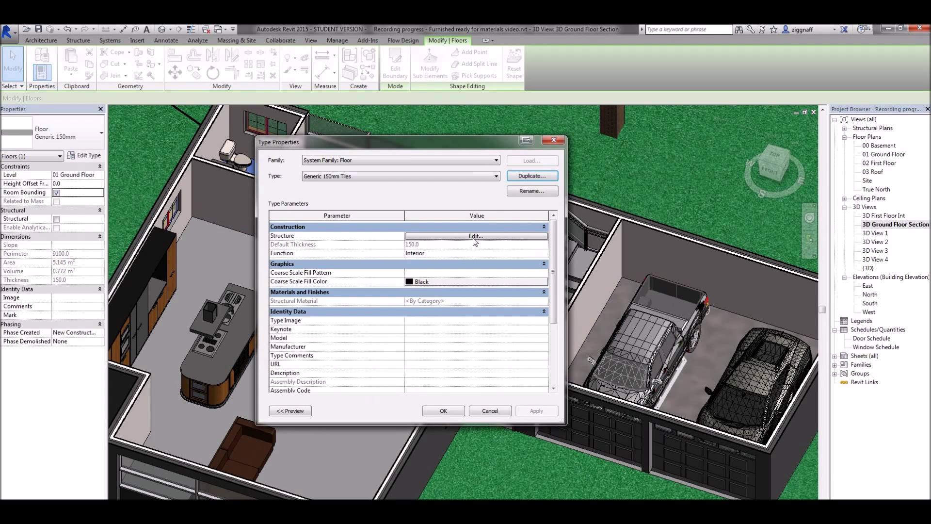
# Set the Tiles type's structure layer to the Ceiling Tile 600 x 600 material and accept it
pyautogui.click(475, 235)
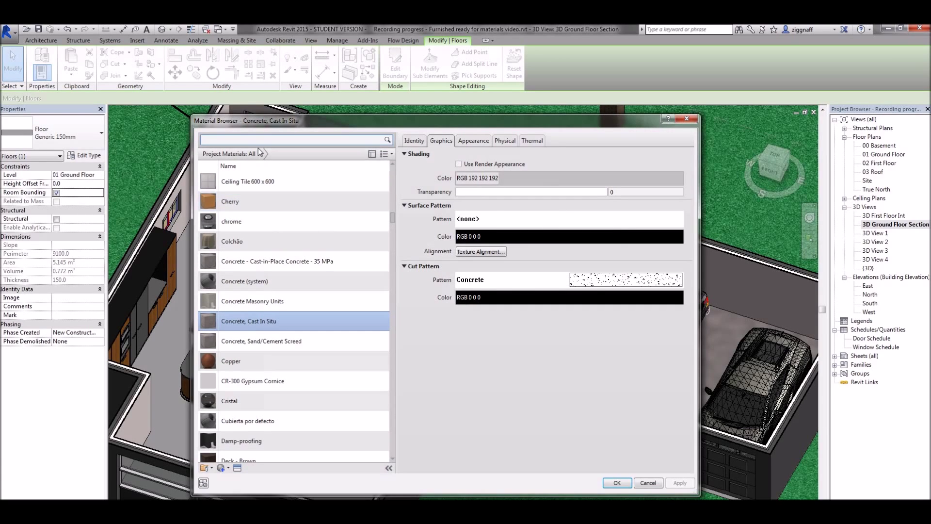
pyautogui.click(247, 181)
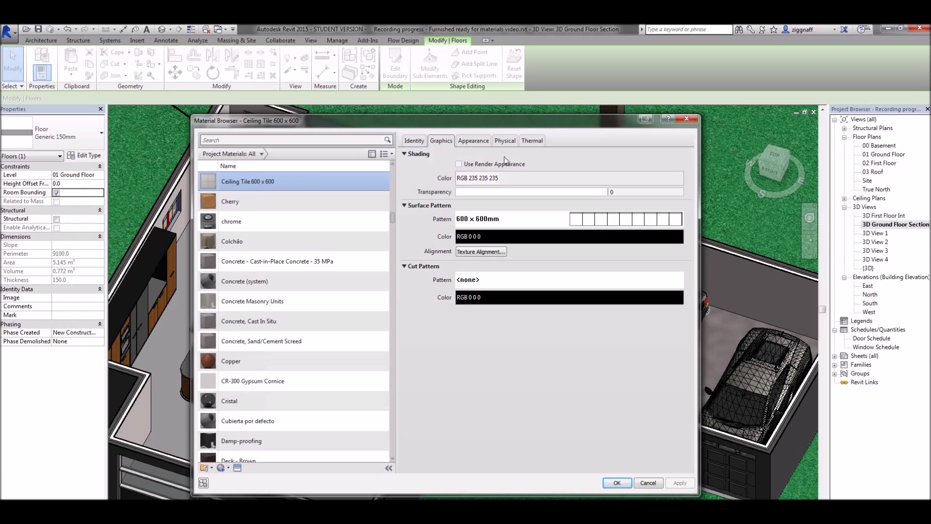
pyautogui.click(616, 482)
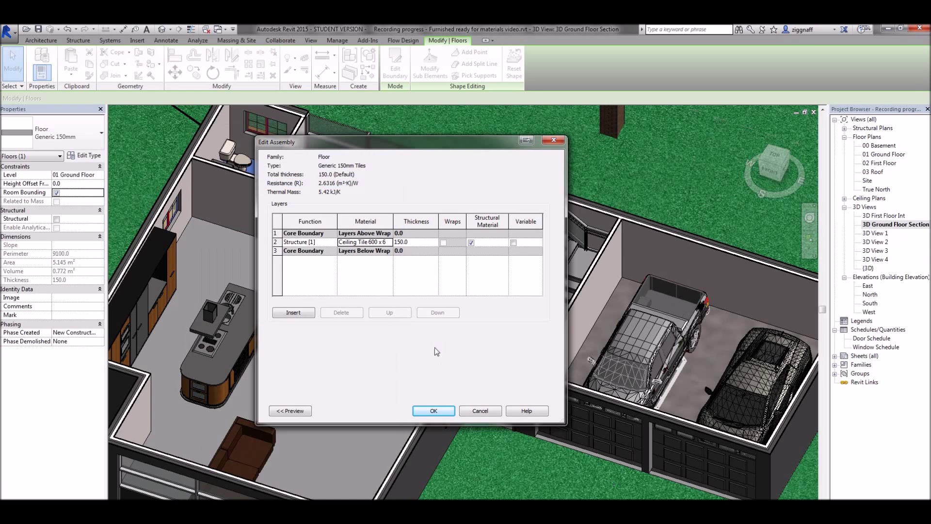
pyautogui.click(433, 411)
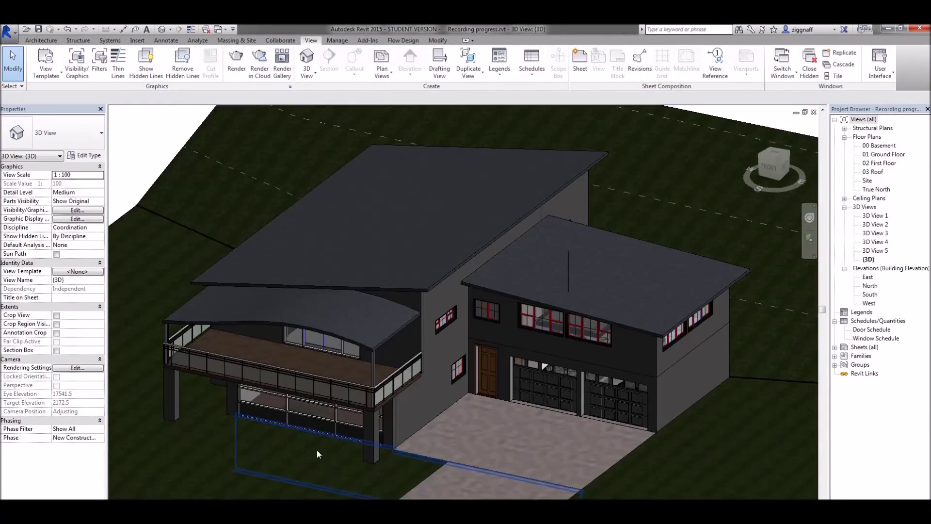
# Orbit the house exterior to inspect the timber deck
pyautogui.moveTo(318, 454); pyautogui.dragTo(324, 327)
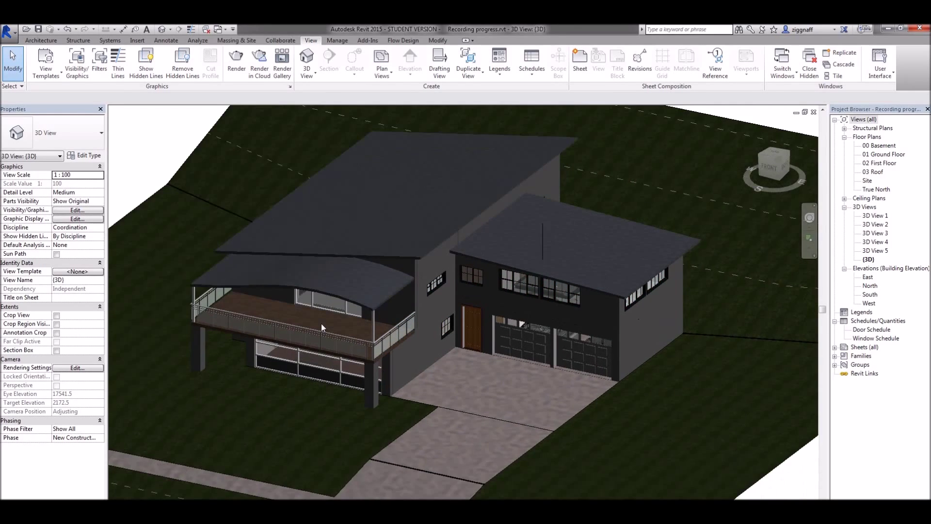